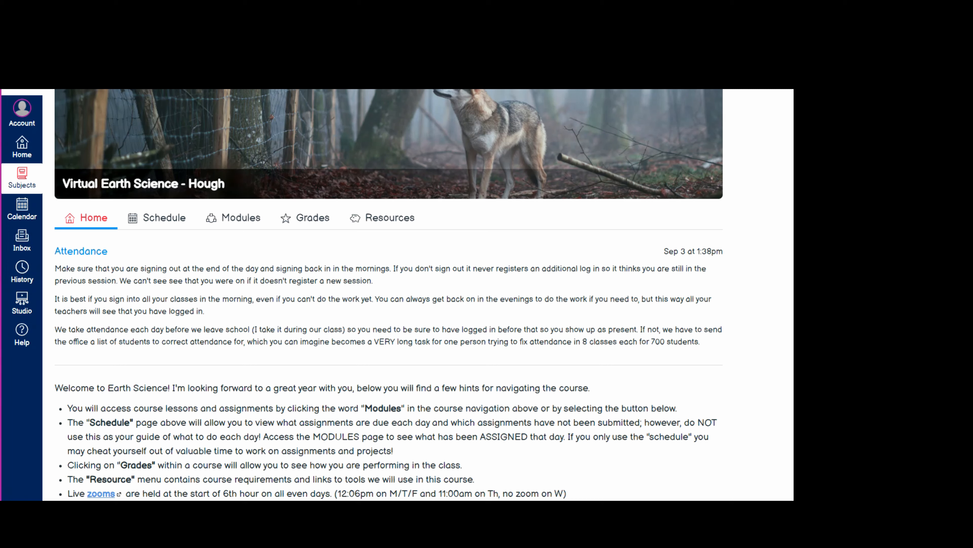
- Show the Modules page with ZOOM and Week 1 collapsed and the Astronomy week expanded
scroll("down", 3)
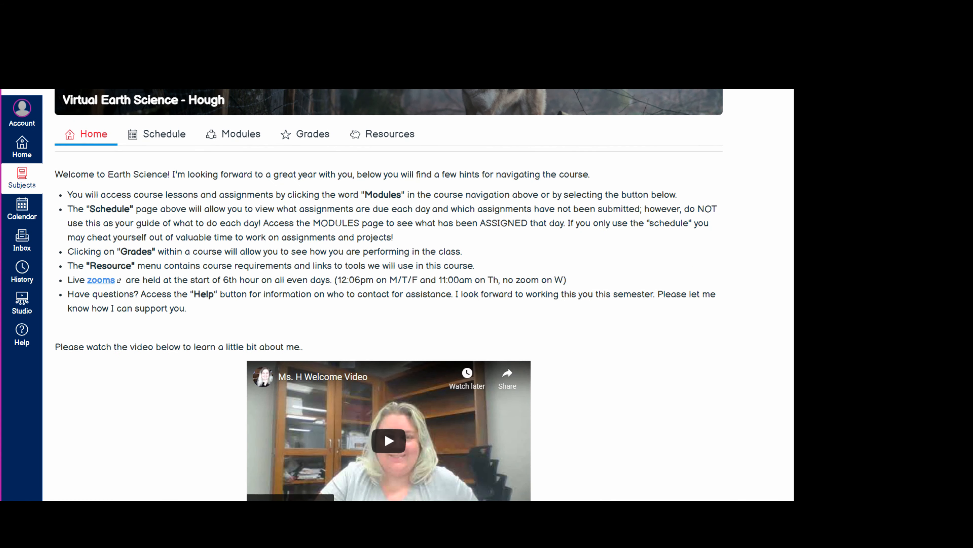
scroll("up", 3)
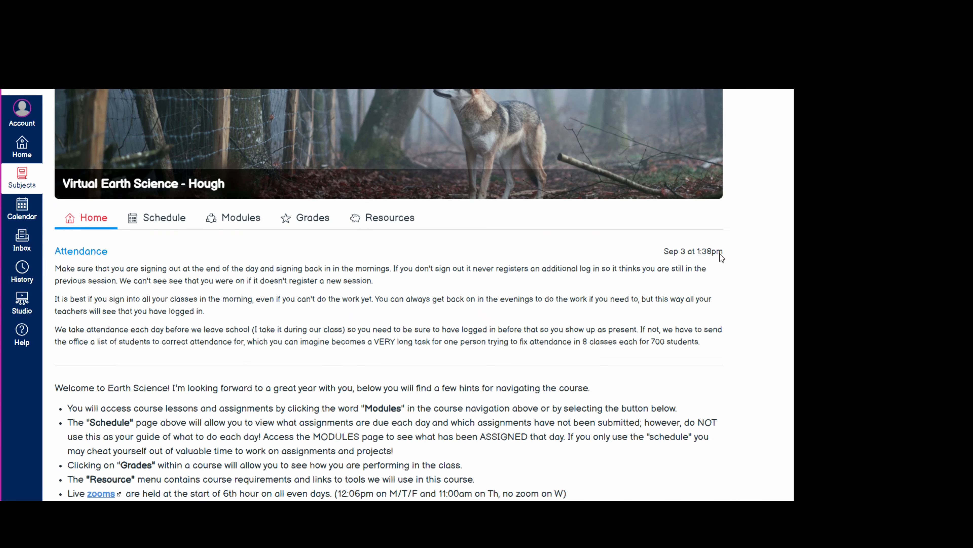
mouse_move(250, 228)
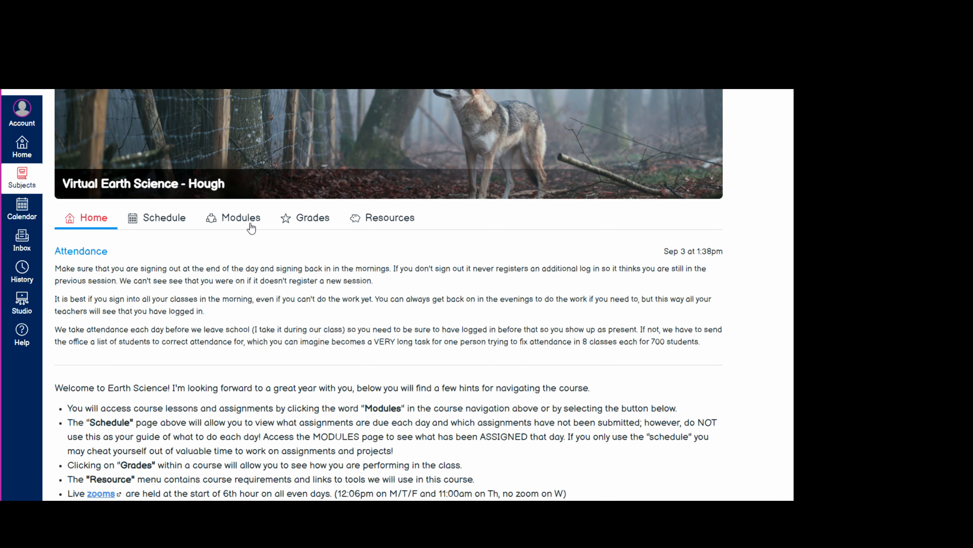
left_click(239, 218)
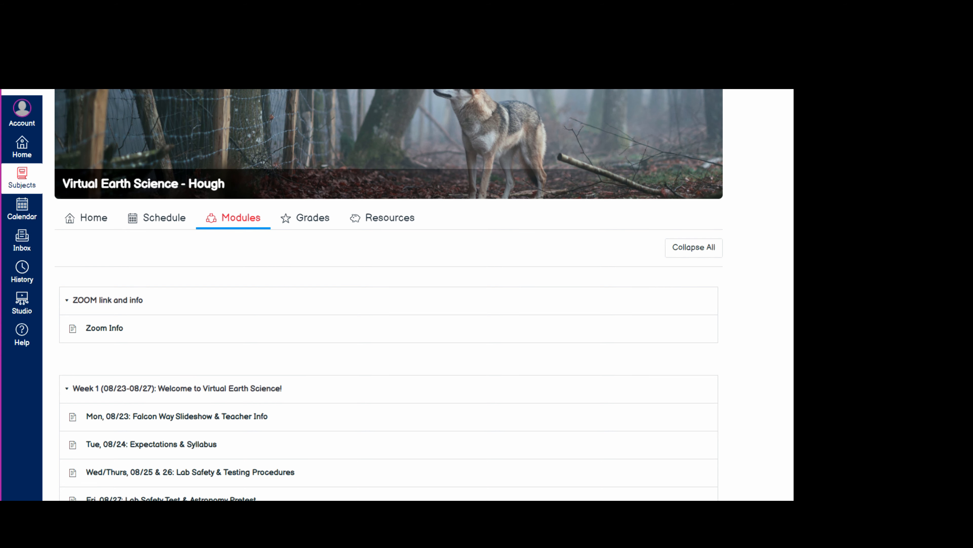
scroll("down", 3)
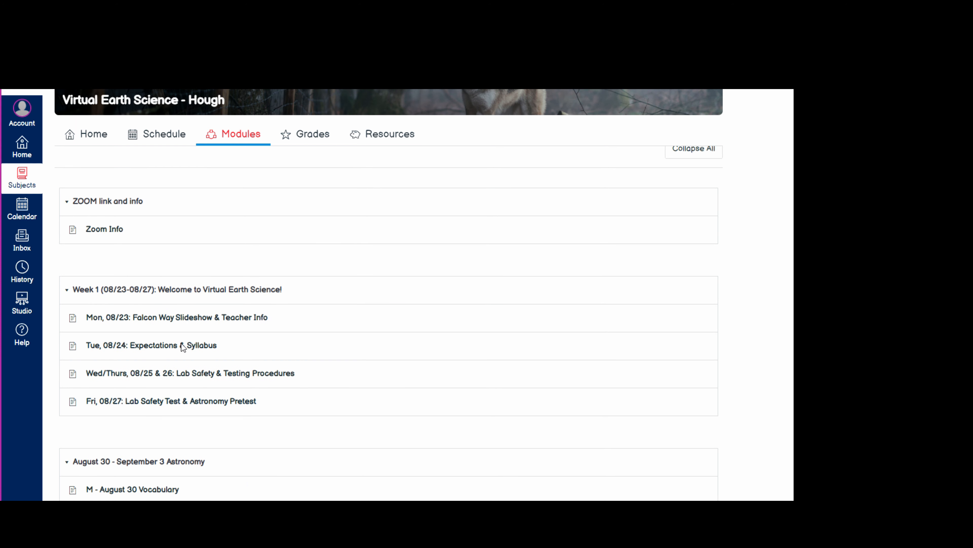
mouse_move(117, 235)
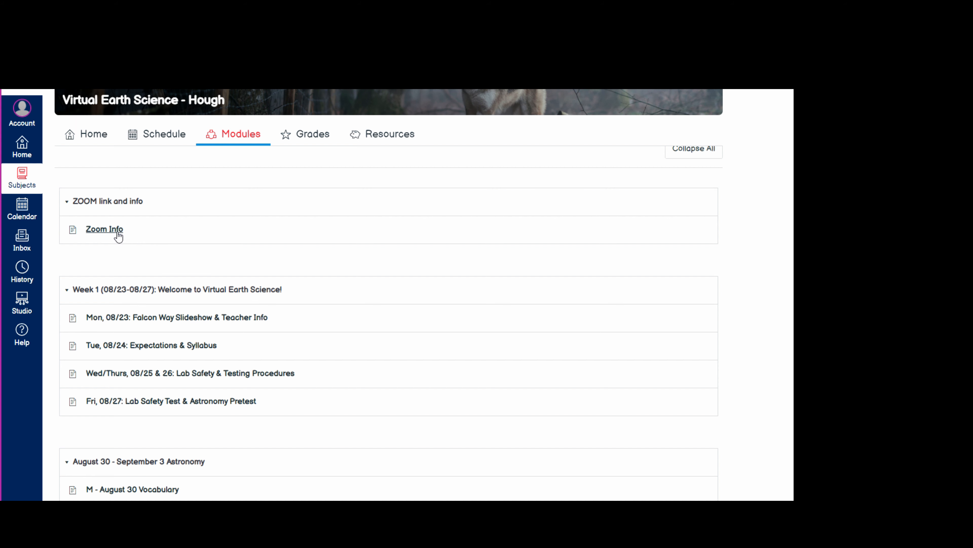
mouse_move(105, 215)
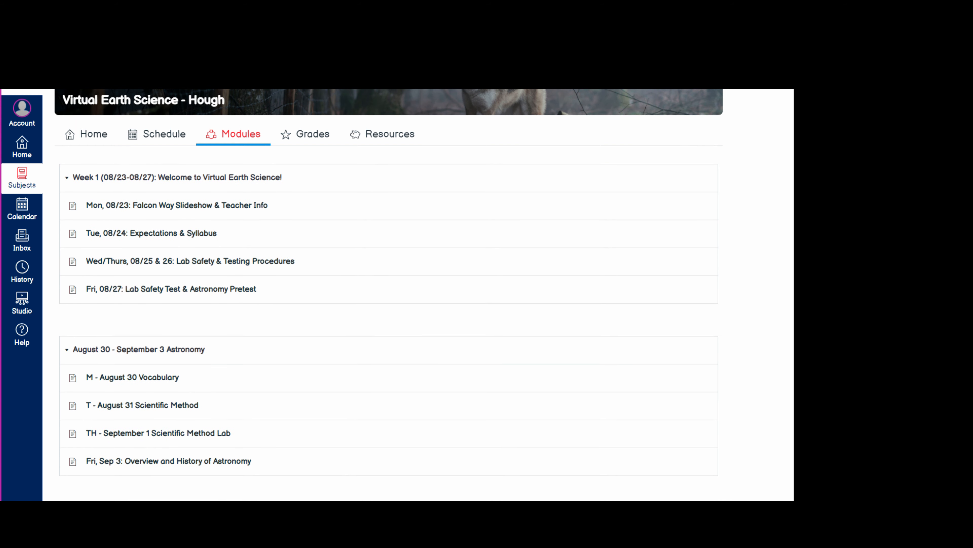
scroll("down", 3)
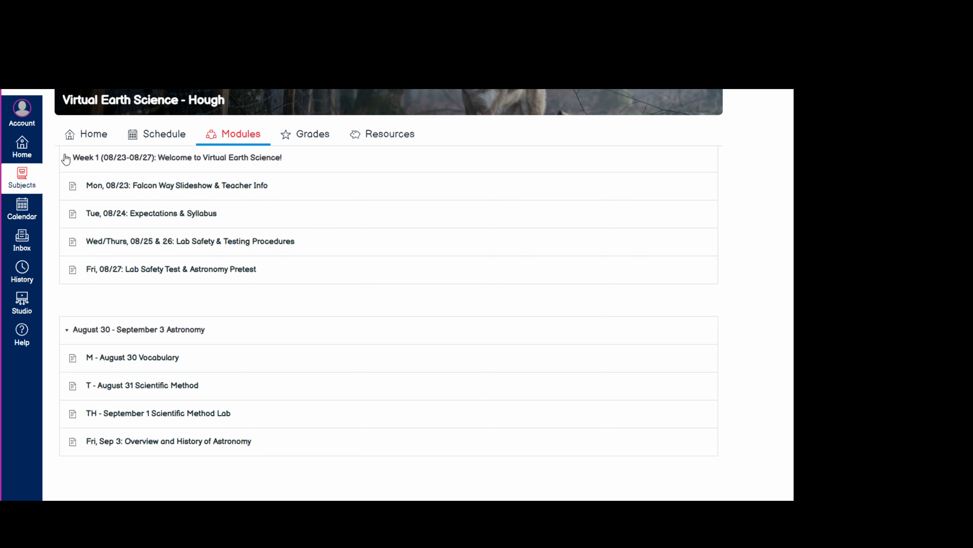
left_click(65, 157)
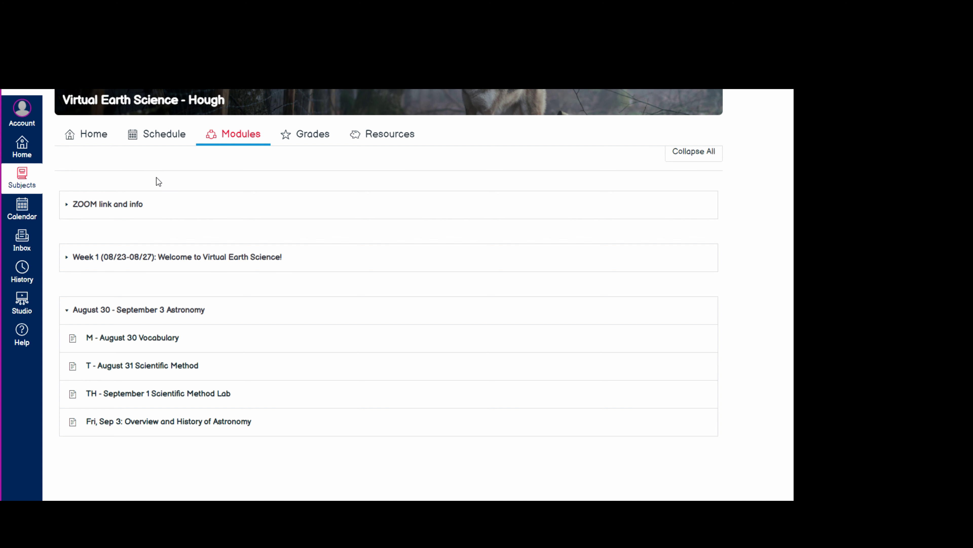
mouse_move(193, 182)
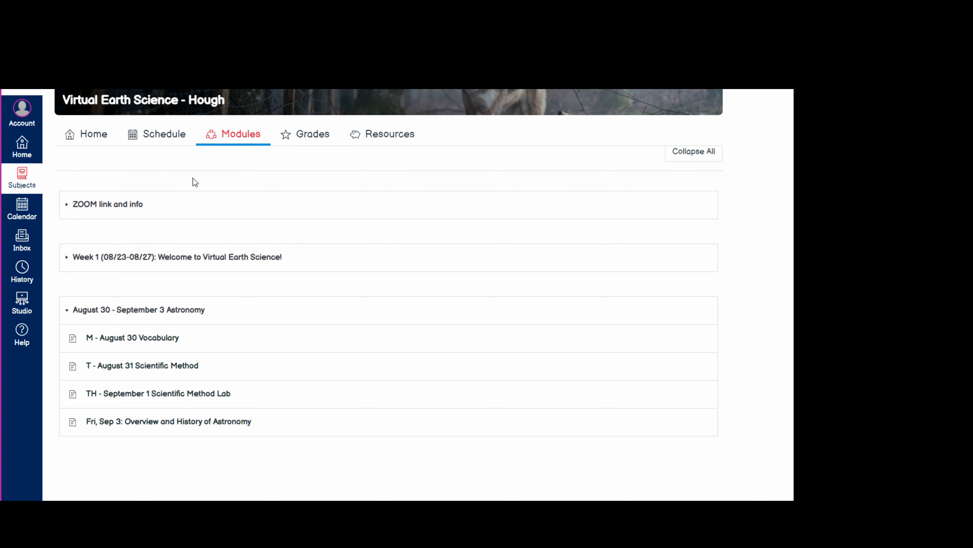
mouse_move(96, 143)
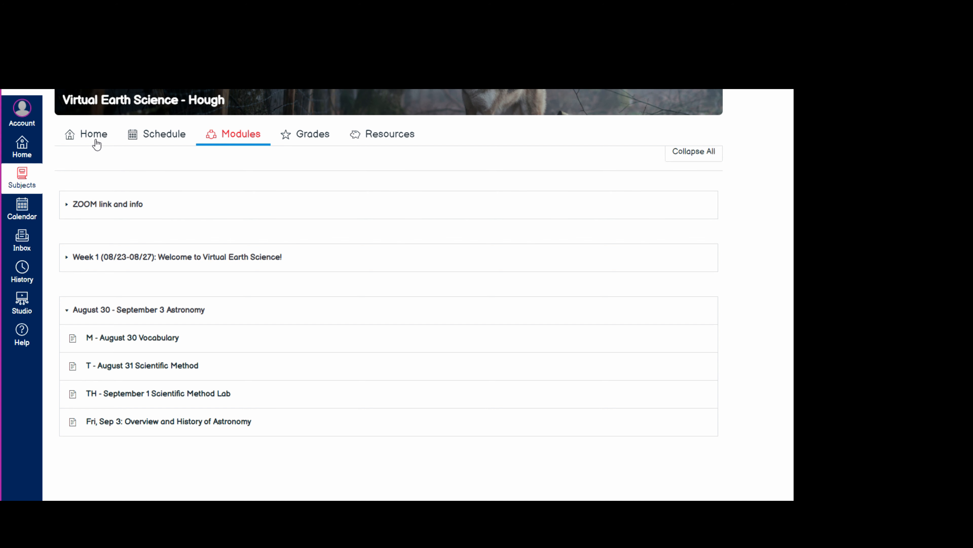
mouse_move(306, 129)
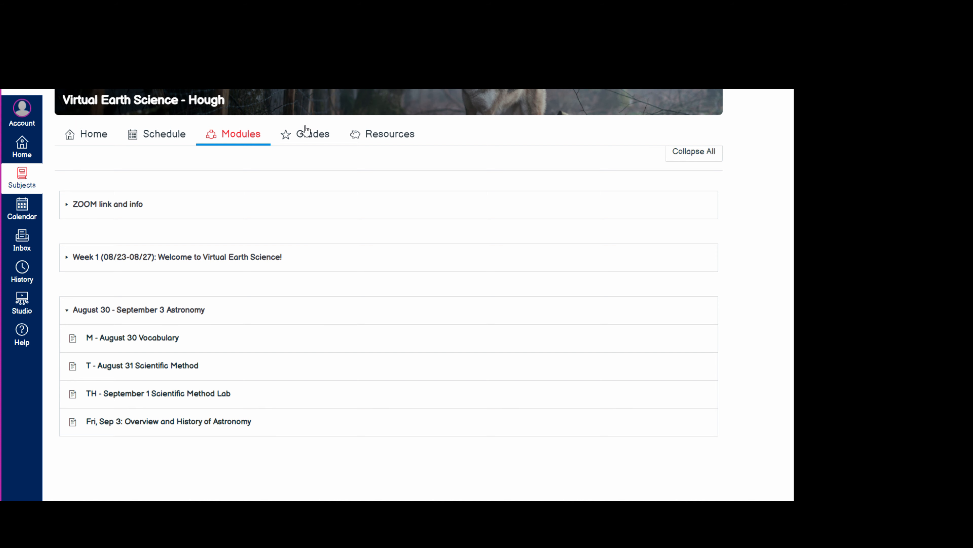
- Show the Resources page with important info, syllabus, Zoom links and testing information
left_click(389, 133)
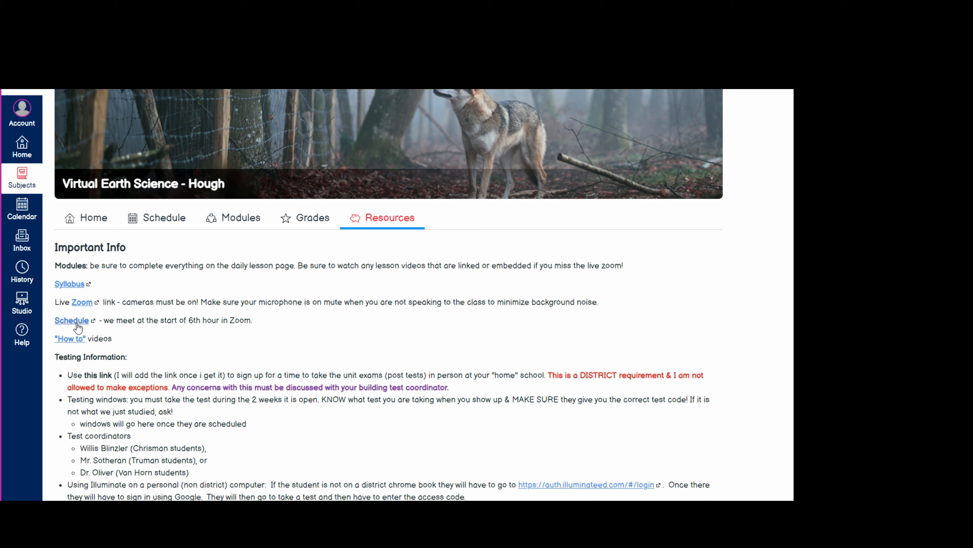
mouse_move(177, 278)
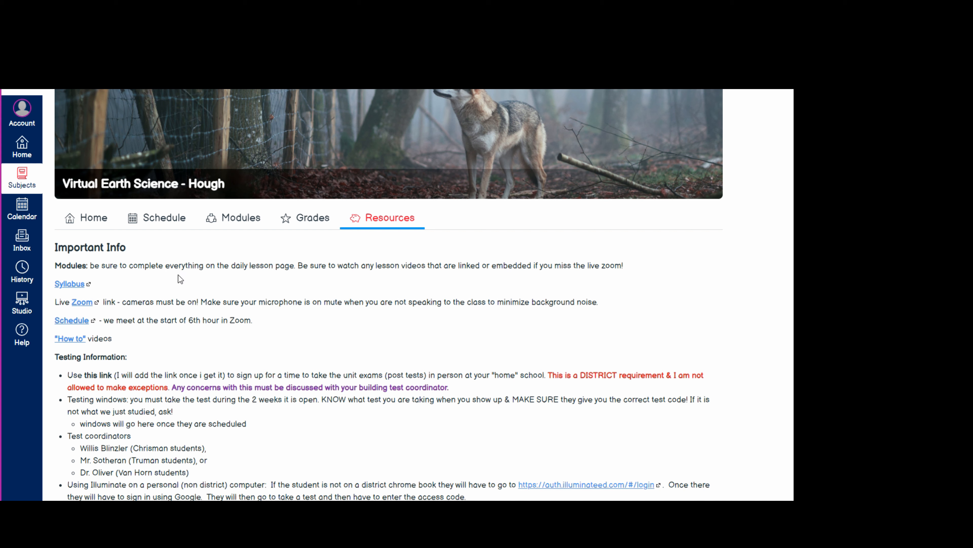
mouse_move(249, 223)
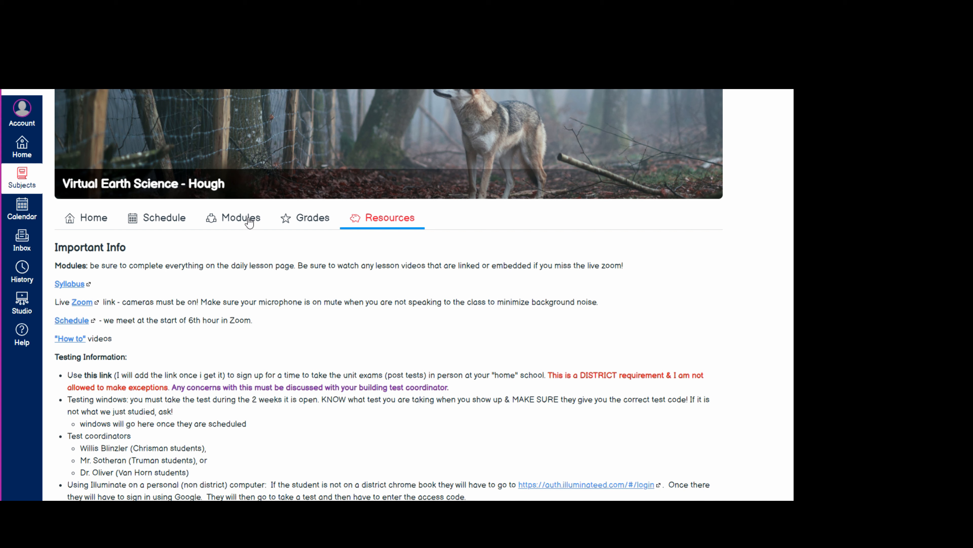
- Return to the Modules page with the August 30–September 3 Astronomy module expanded
left_click(240, 218)
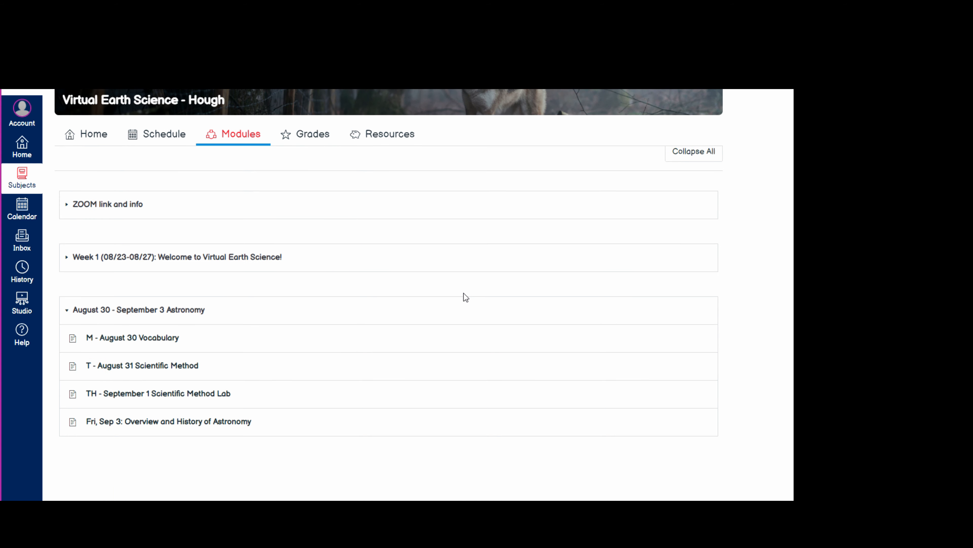
mouse_move(387, 310)
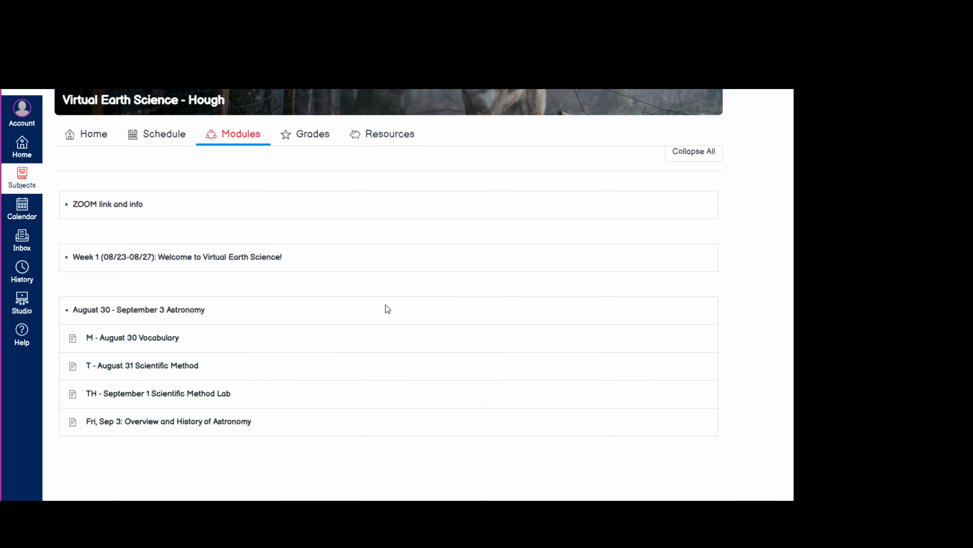
mouse_move(405, 301)
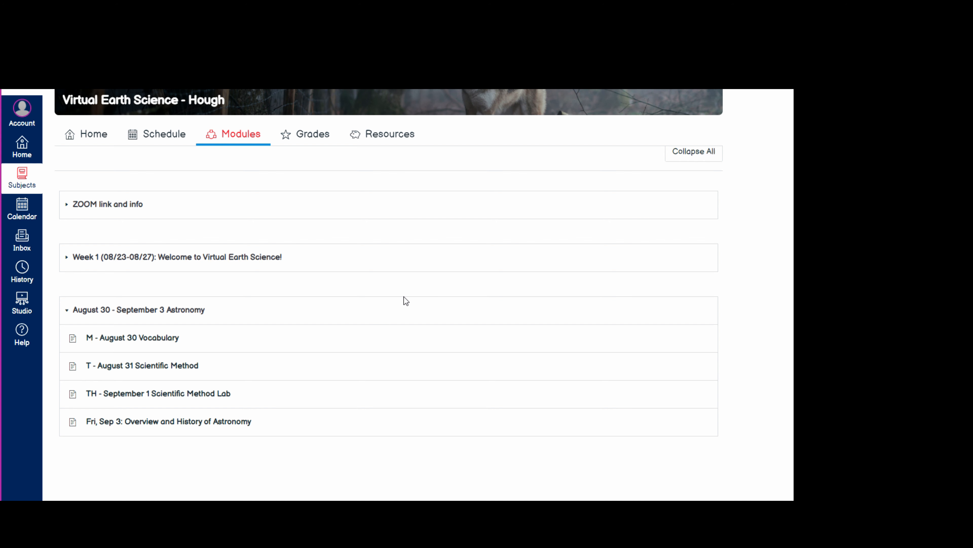
mouse_move(408, 272)
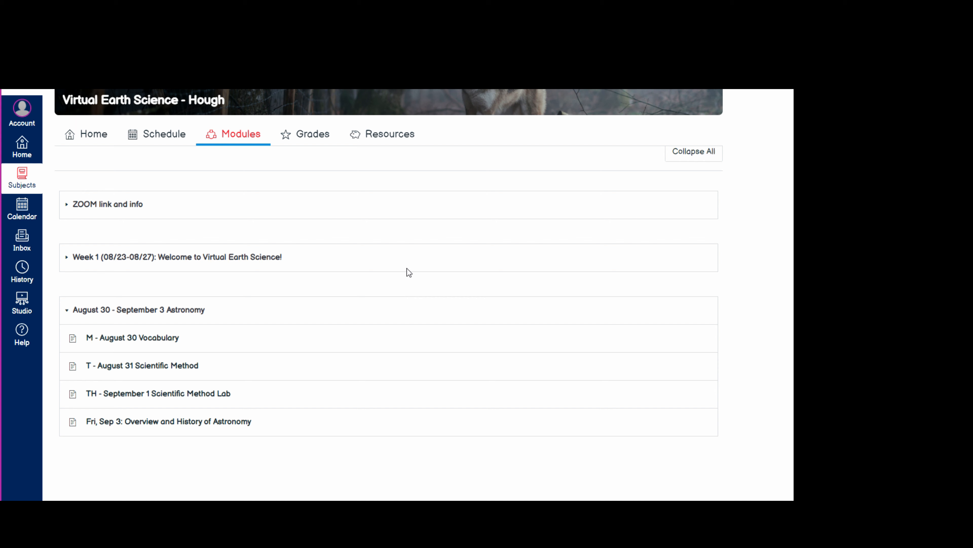
mouse_move(412, 284)
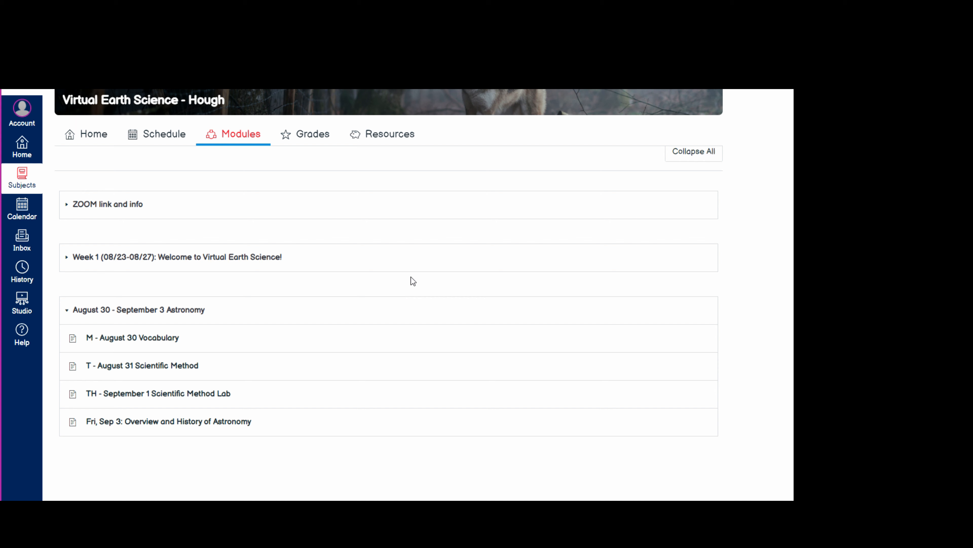
mouse_move(365, 332)
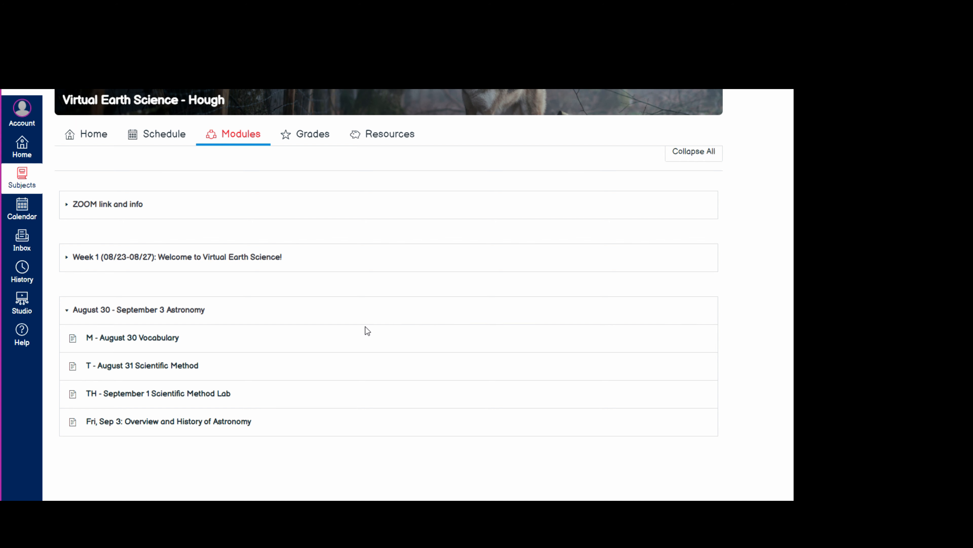
mouse_move(156, 341)
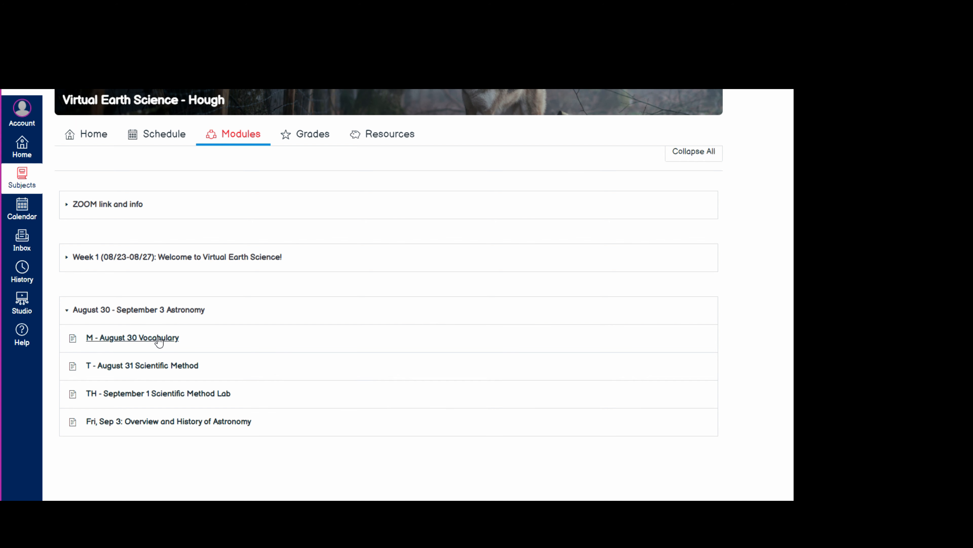
mouse_move(147, 346)
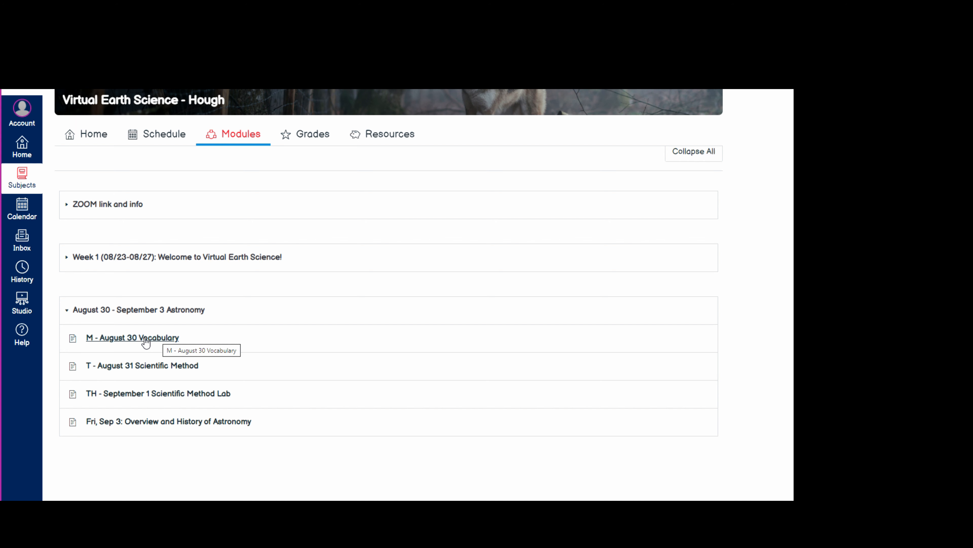
mouse_move(355, 361)
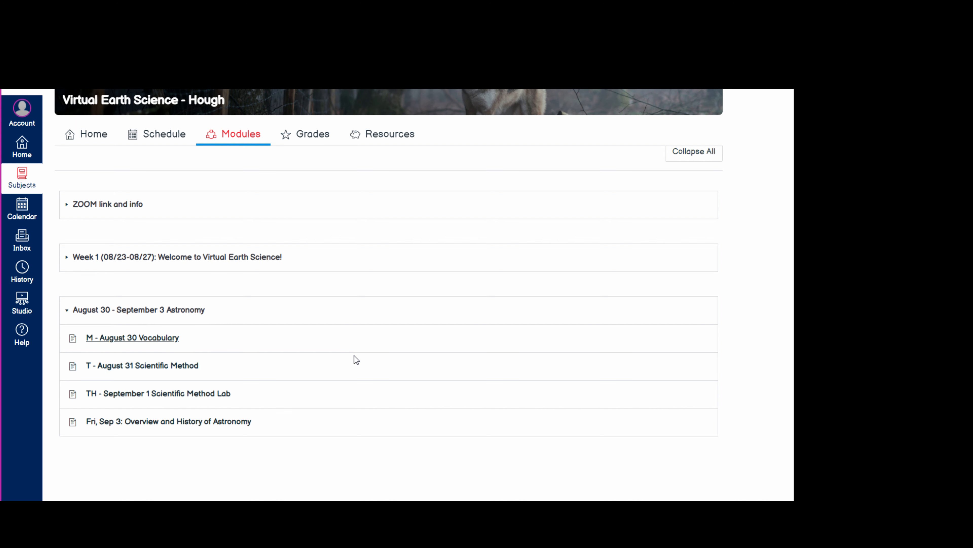
mouse_move(364, 353)
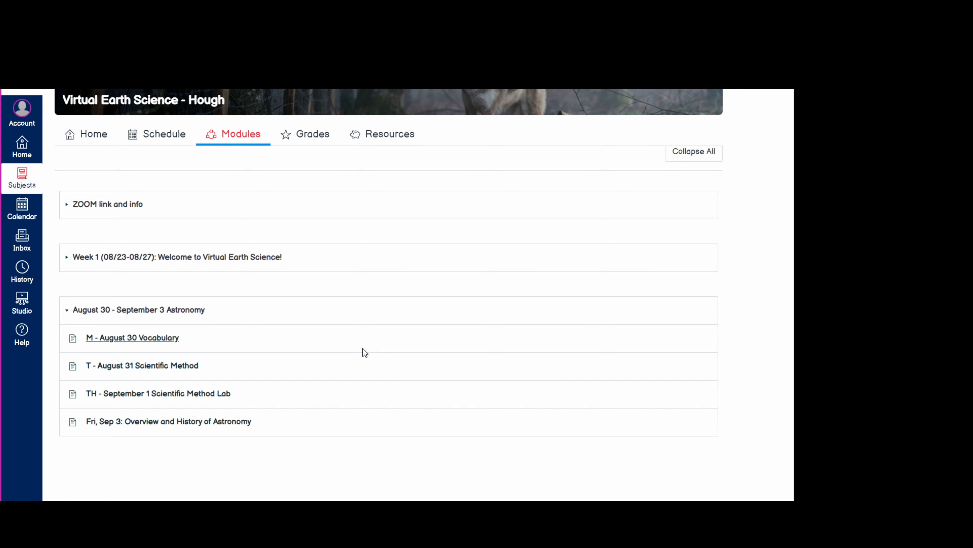
left_click(132, 338)
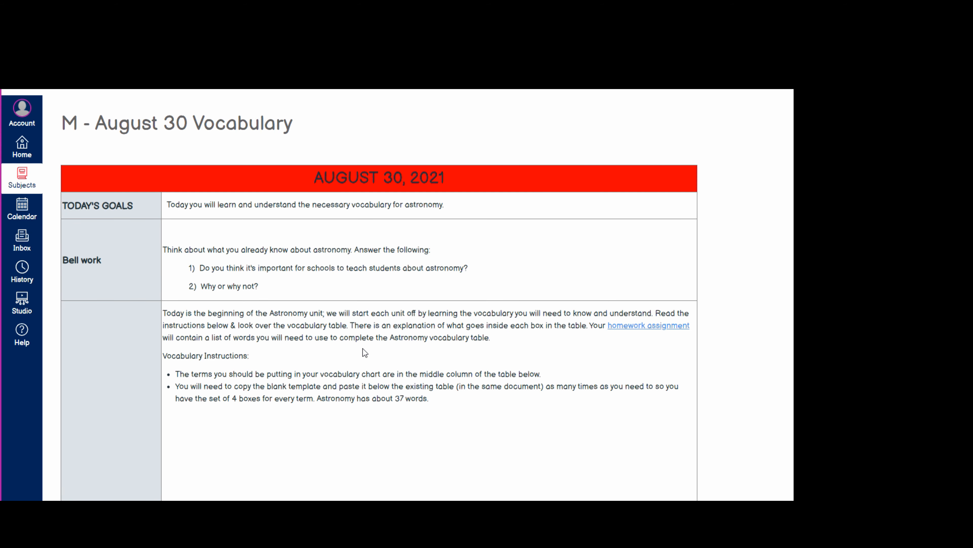
mouse_move(398, 327)
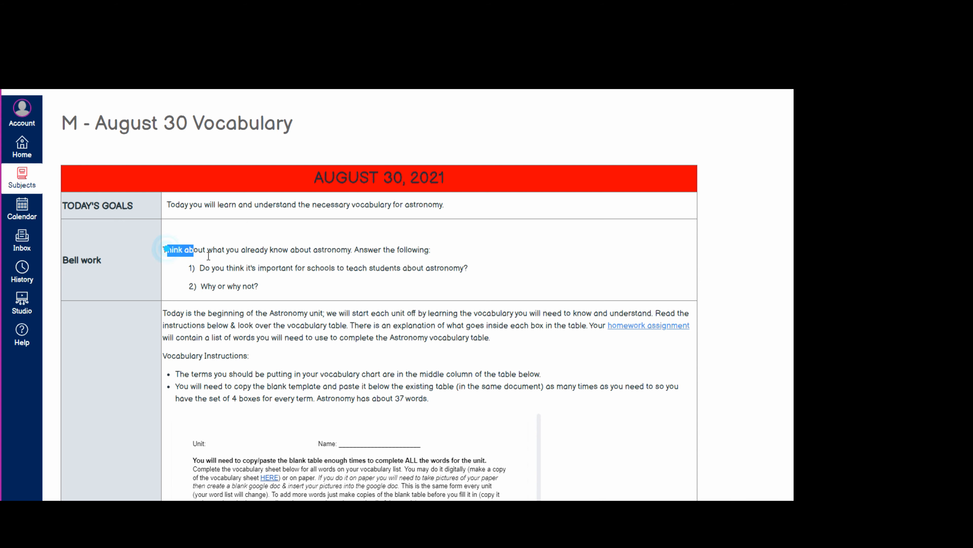
left_click_drag(163, 249, 260, 286)
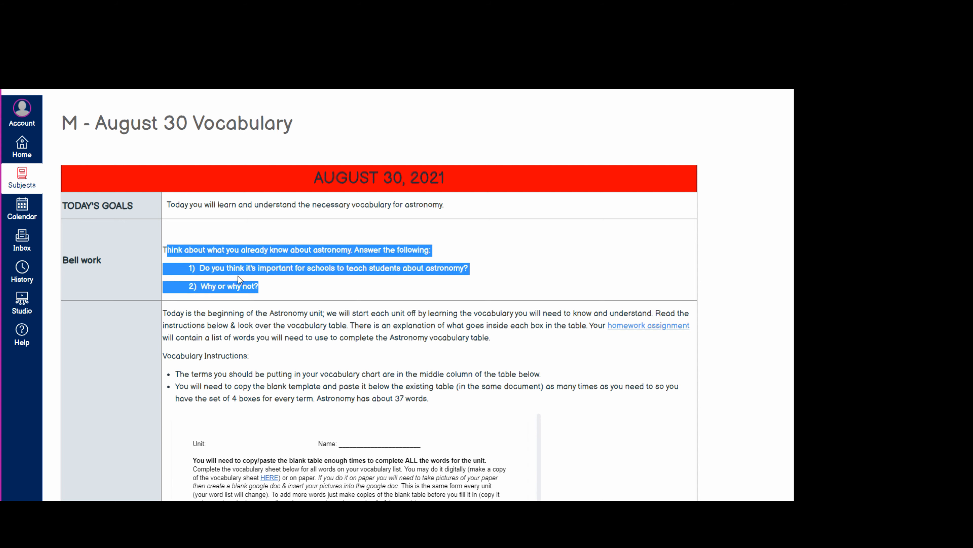
mouse_move(355, 285)
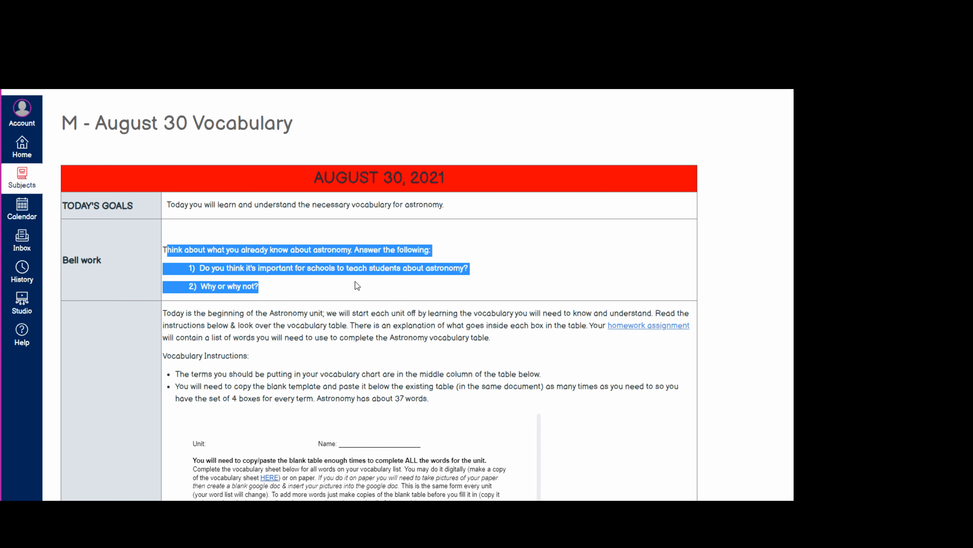
left_click(348, 270)
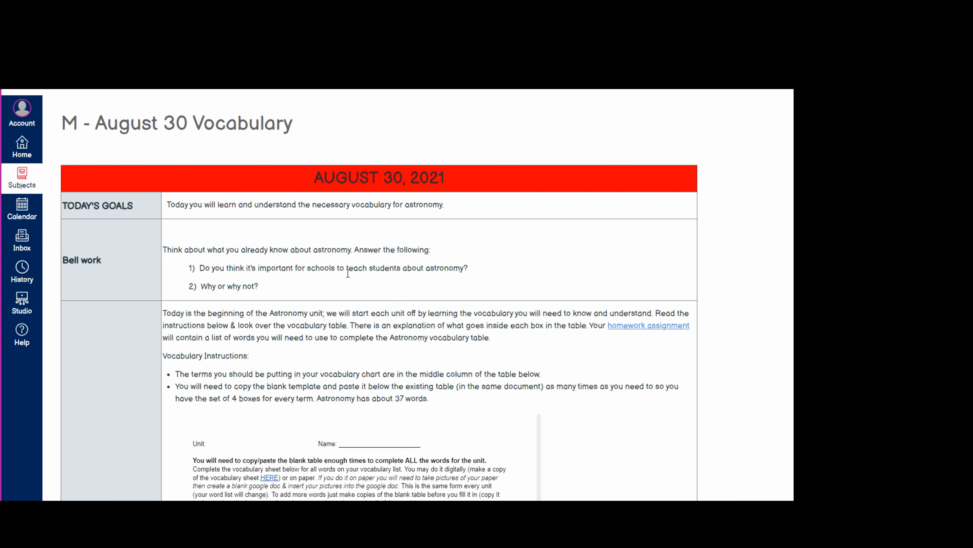
scroll("down", 3)
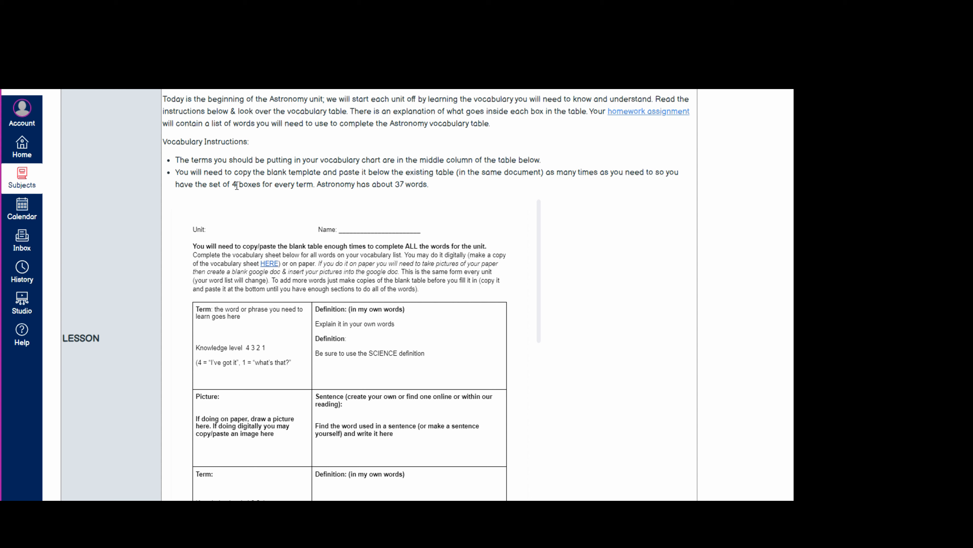
scroll("down", 3)
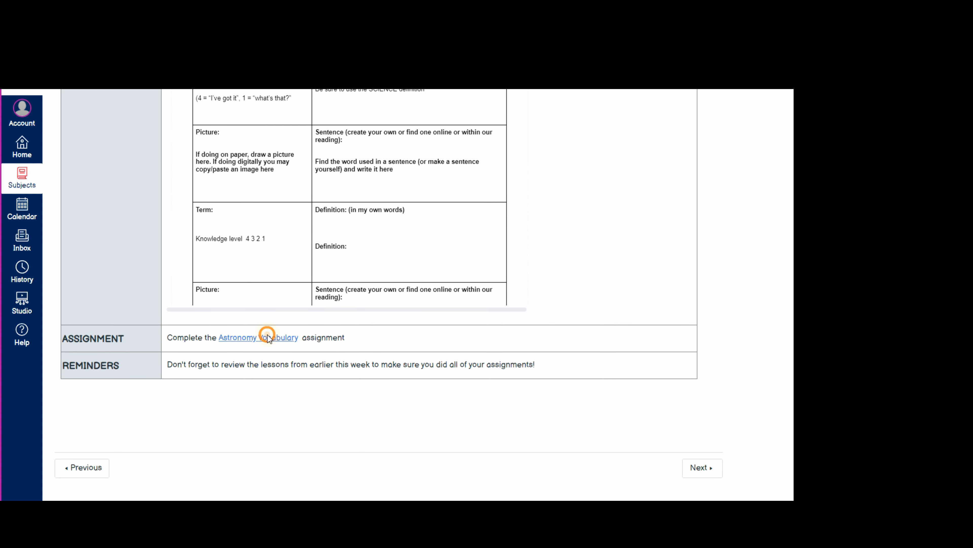
- Bring up the Astronomy Vocabulary assignment and highlight its instruction paragraphs
left_click(267, 337)
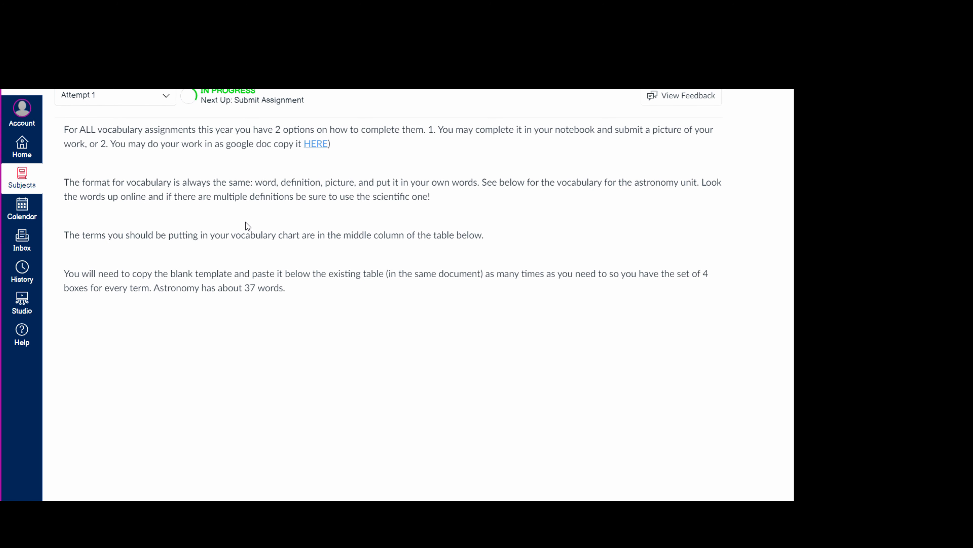
scroll("up", 3)
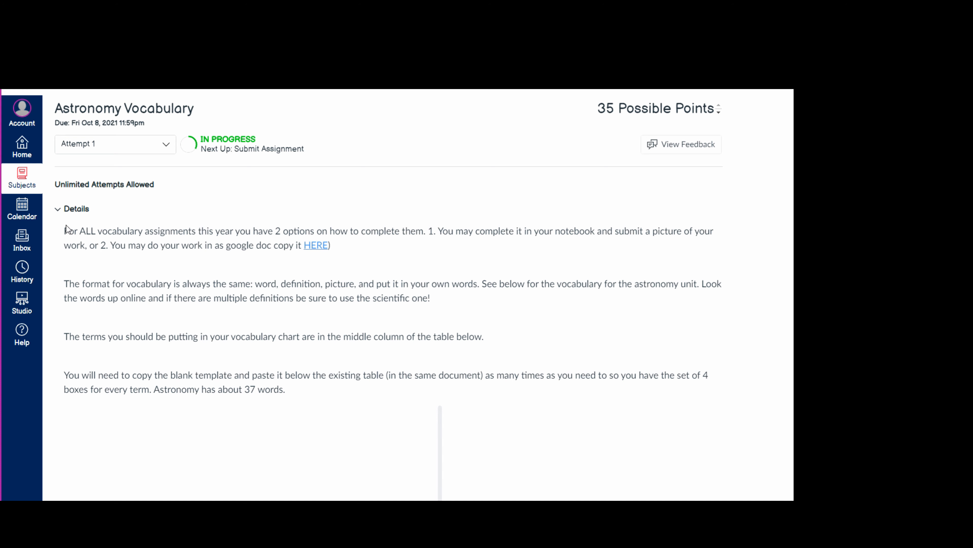
left_click_drag(63, 230, 285, 389)
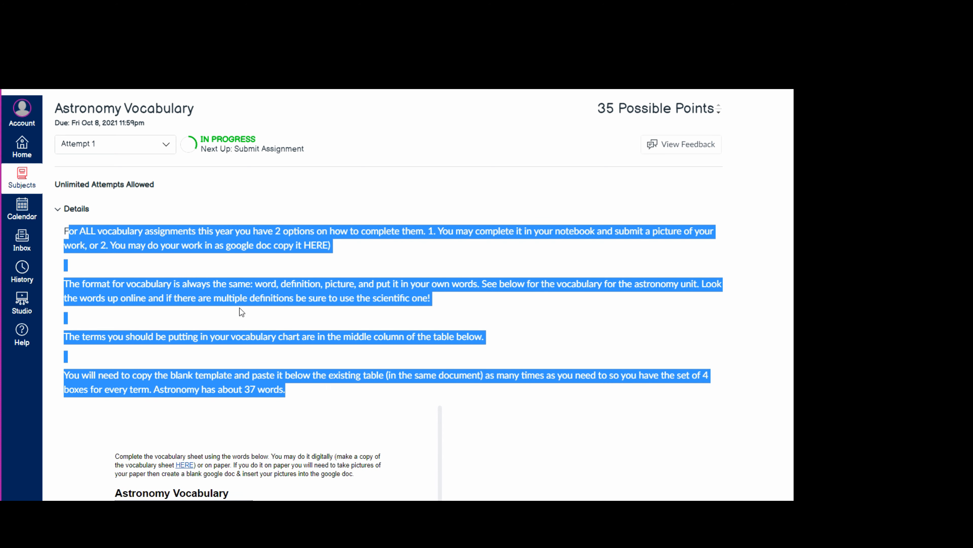
left_click(212, 267)
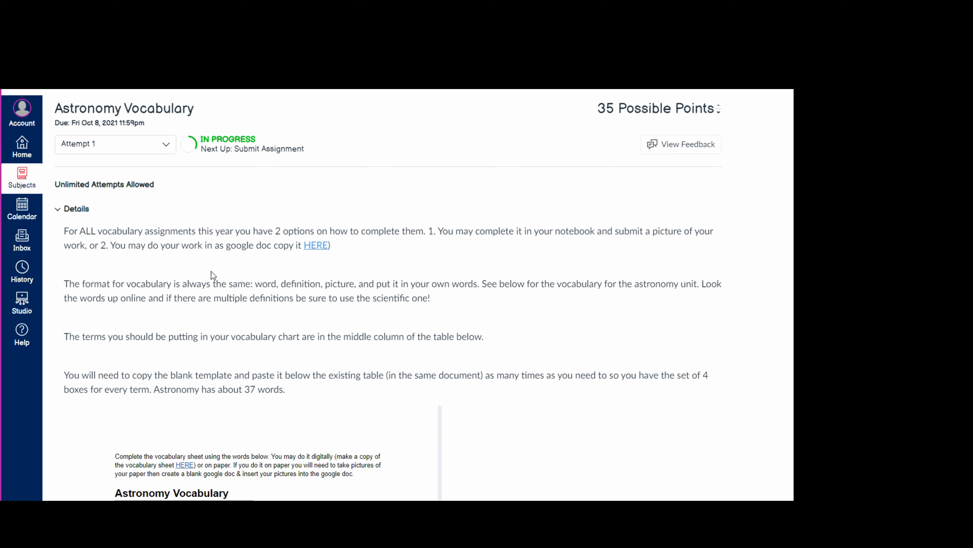
scroll("down", 3)
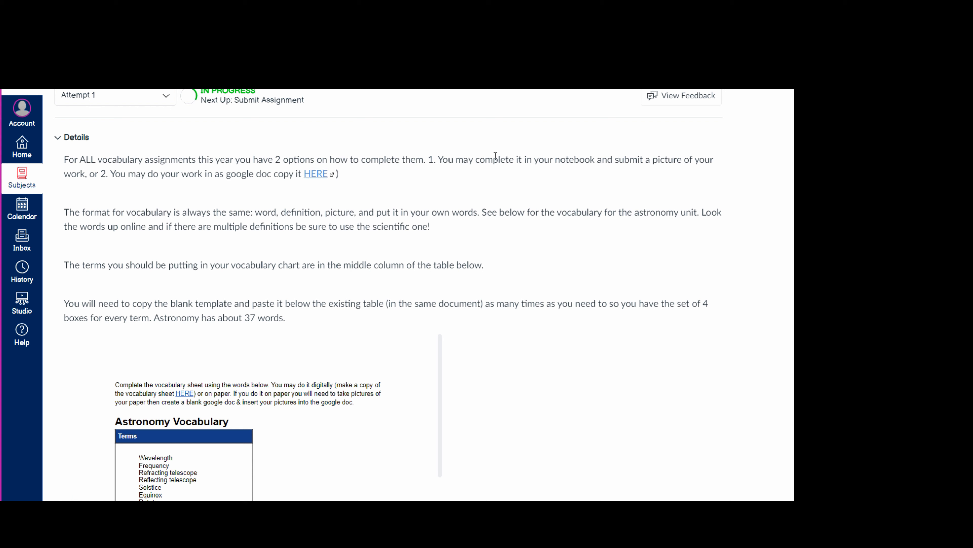
- Highlight the notebook/picture option, the vocabulary format sentence, and the full term list
left_click_drag(498, 160, 627, 160)
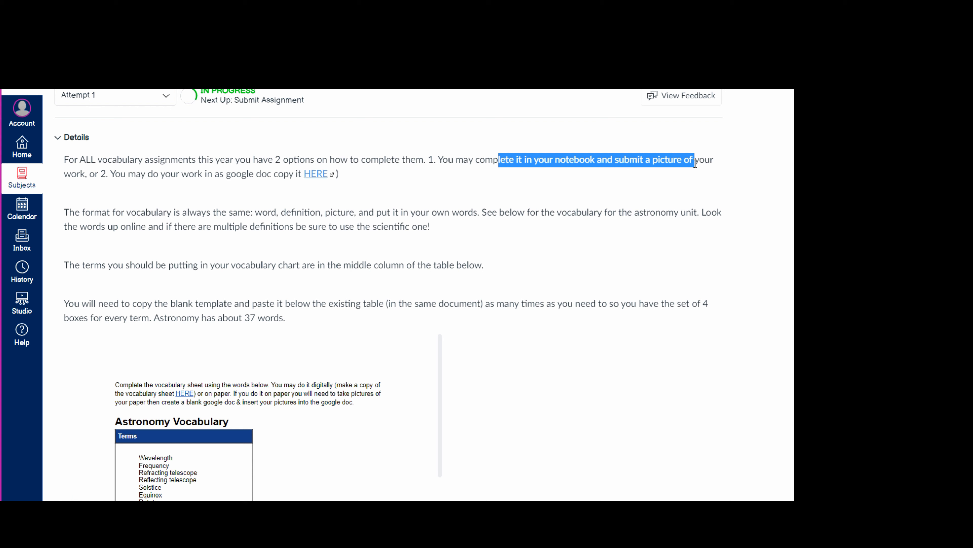
mouse_move(98, 249)
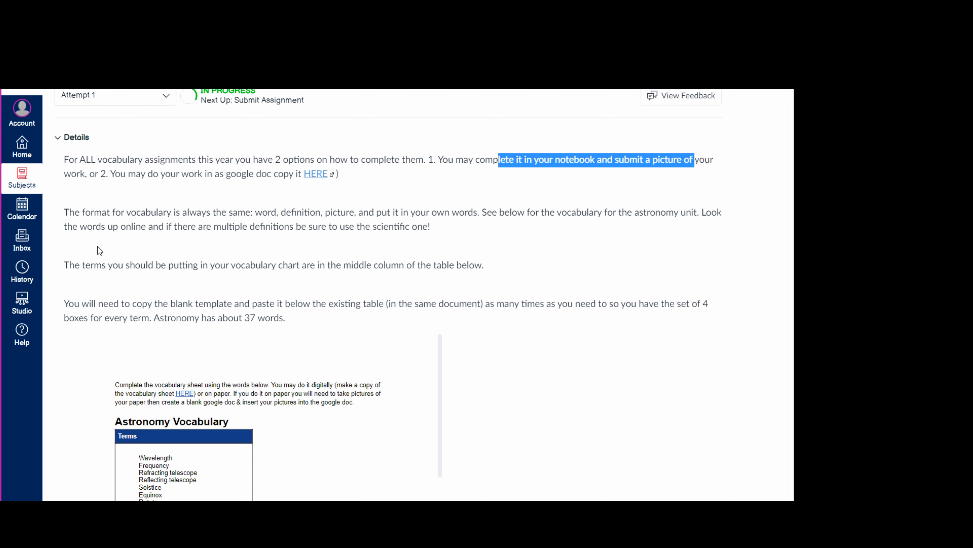
mouse_move(80, 222)
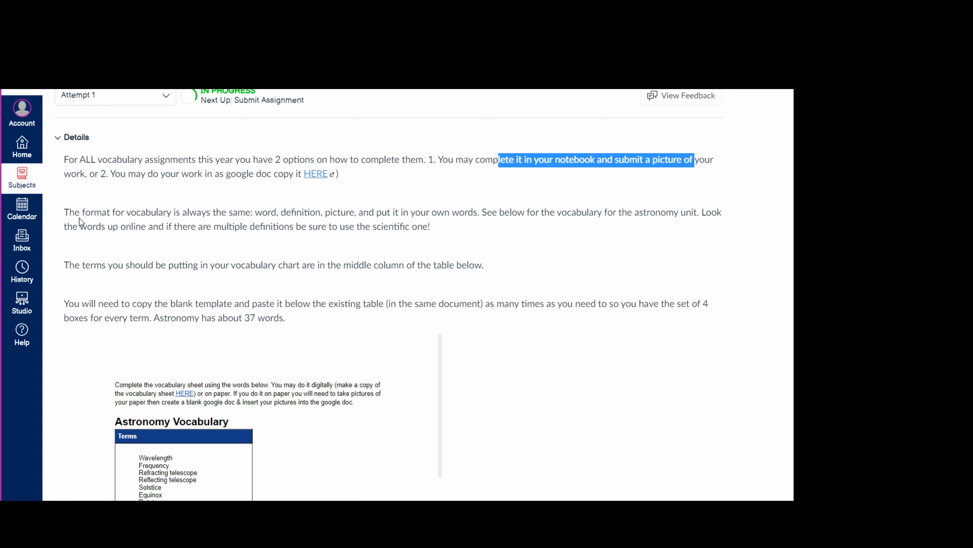
left_click_drag(93, 212, 312, 227)
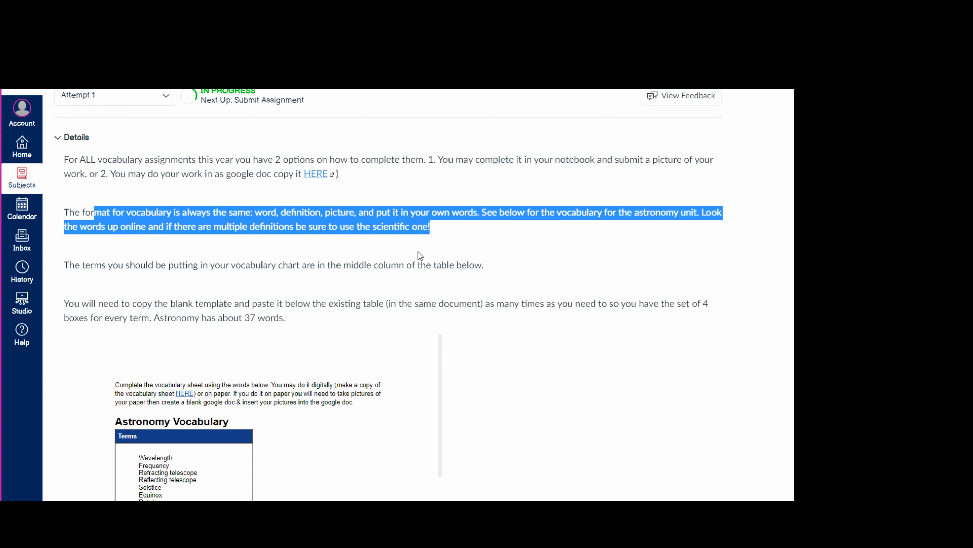
mouse_move(255, 246)
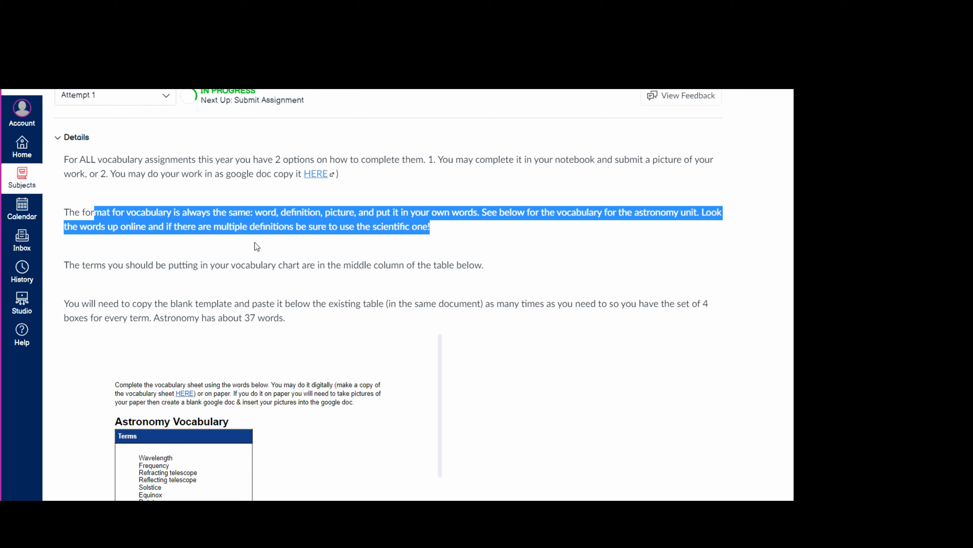
mouse_move(286, 267)
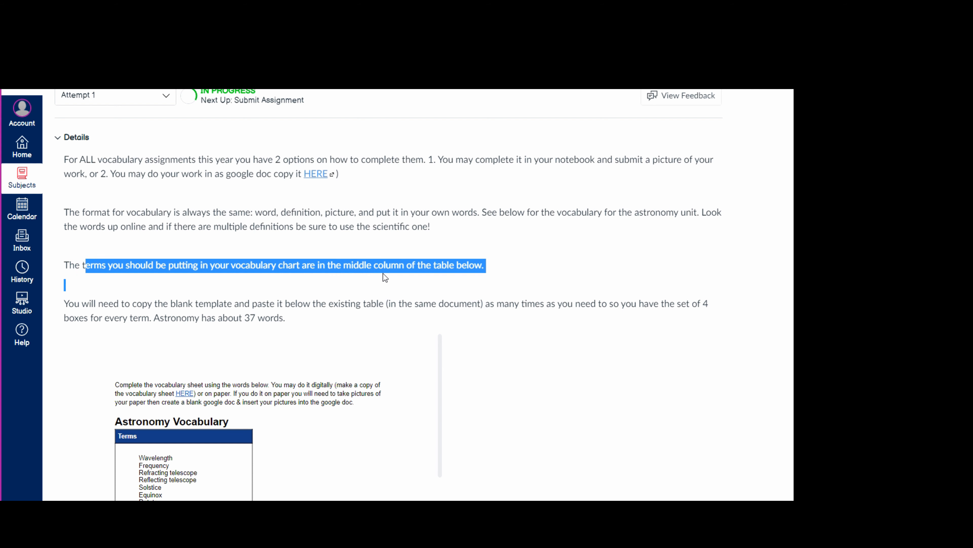
scroll("down", 3)
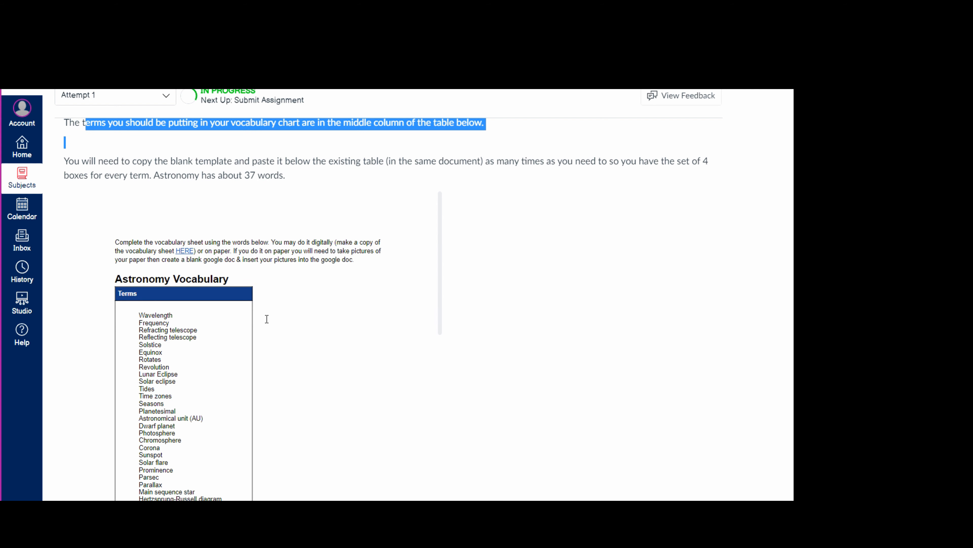
mouse_move(210, 345)
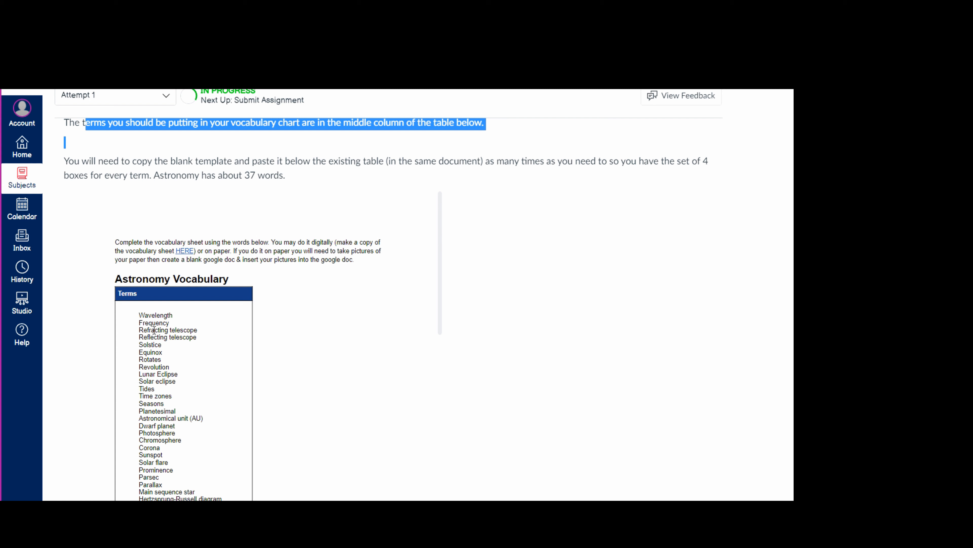
left_click_drag(139, 315, 211, 483)
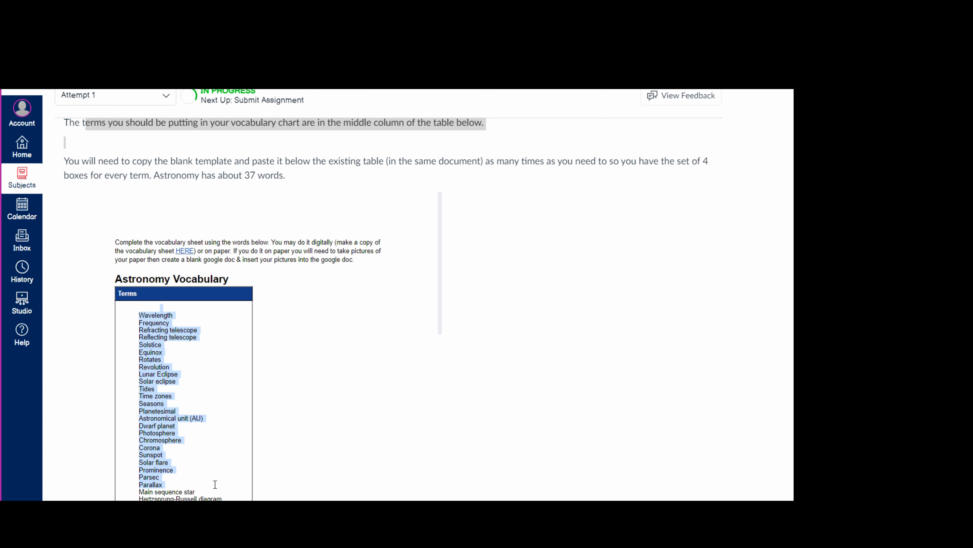
mouse_move(334, 342)
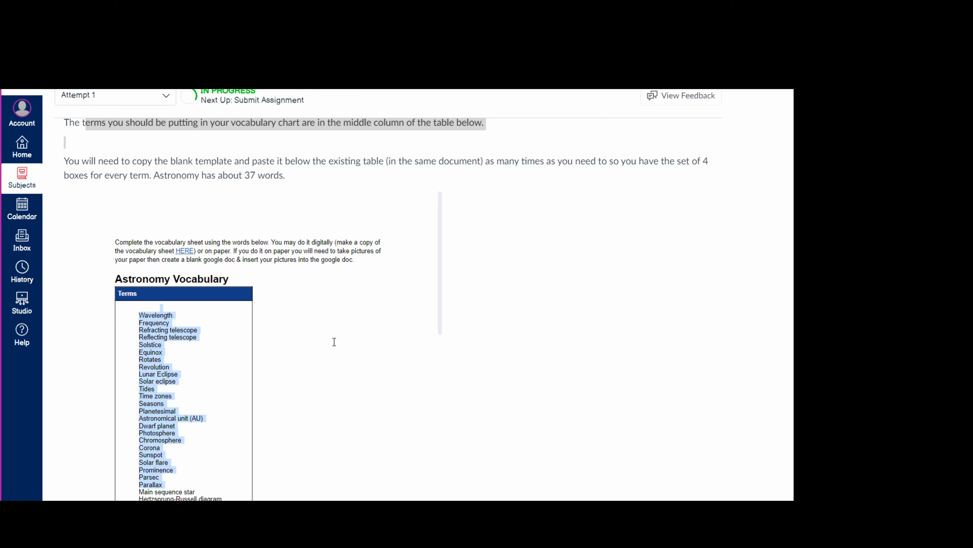
mouse_move(329, 307)
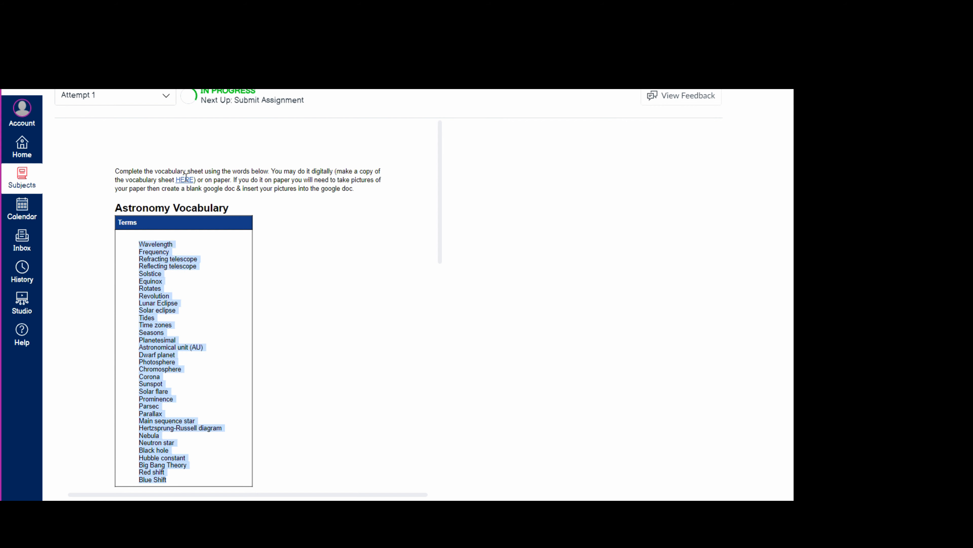
left_click(184, 179)
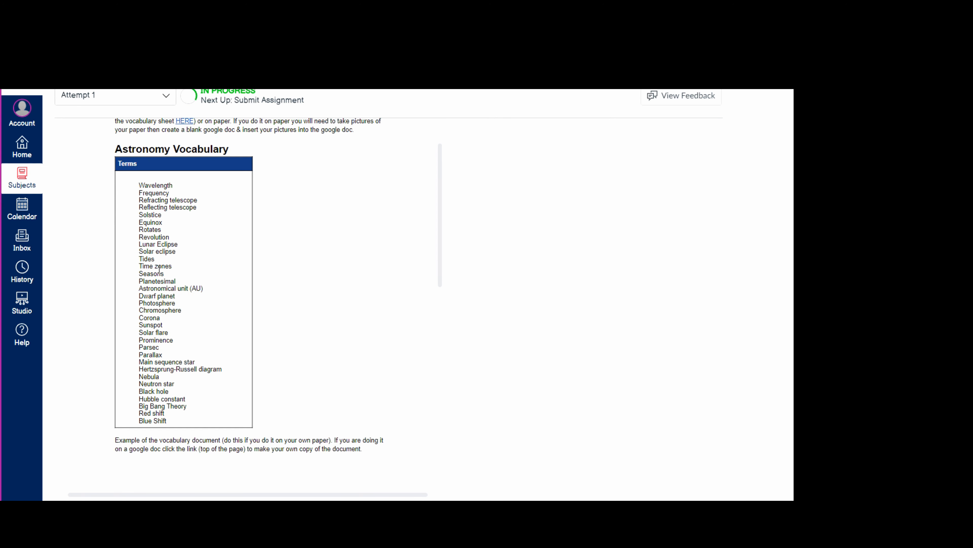
scroll("down", 3)
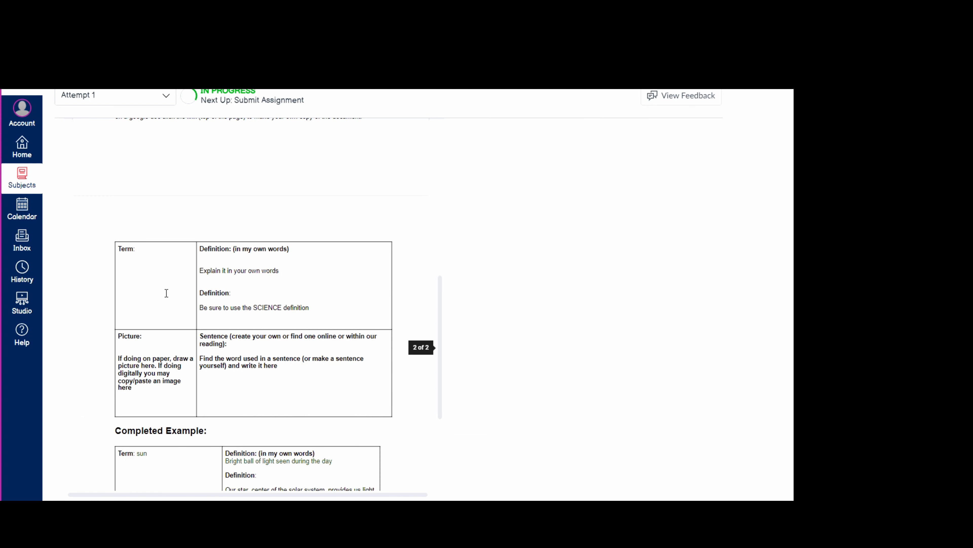
left_click_drag(166, 293, 363, 415)
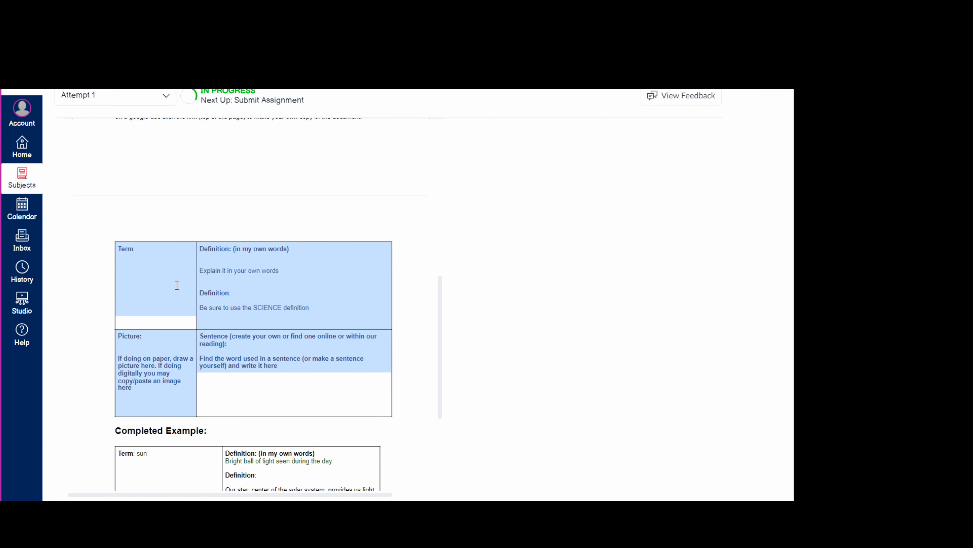
mouse_move(216, 321)
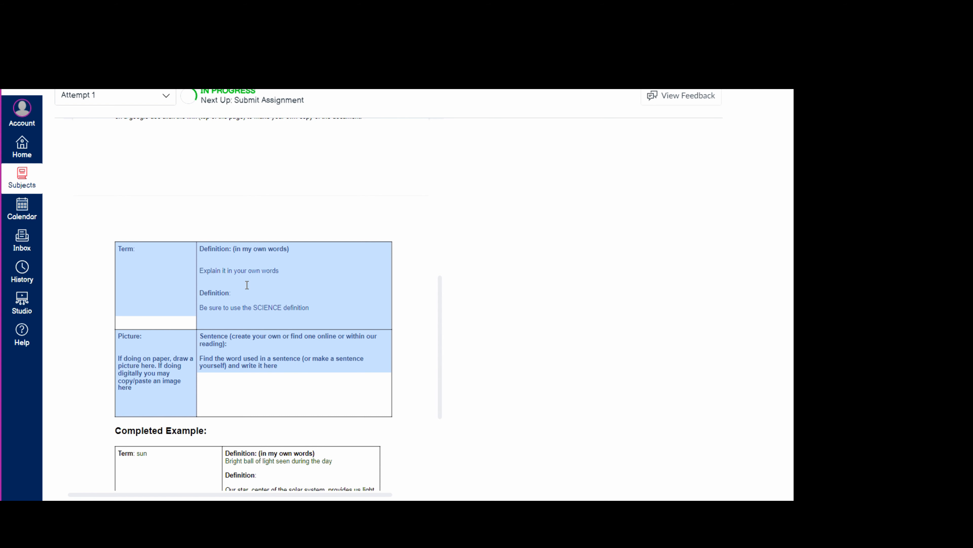
scroll("down", 3)
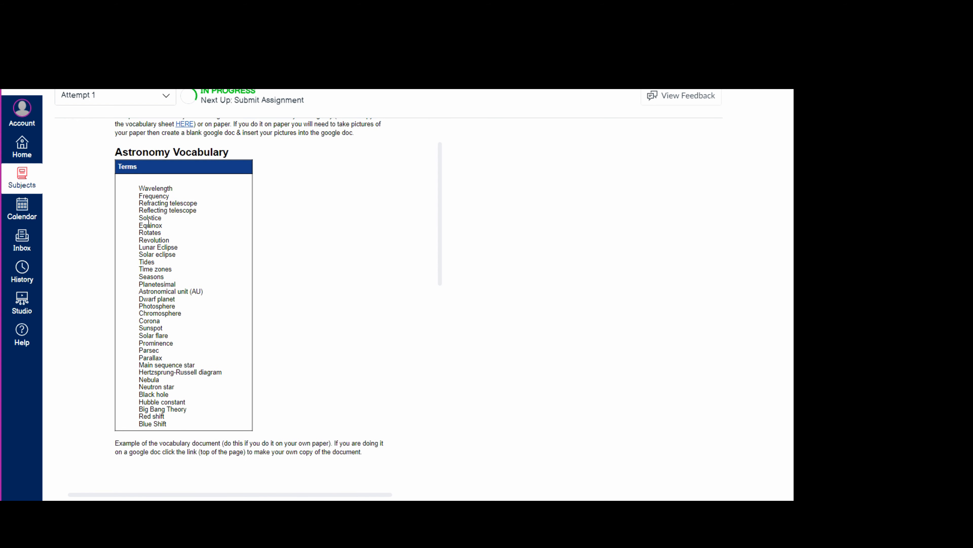
left_click(135, 188)
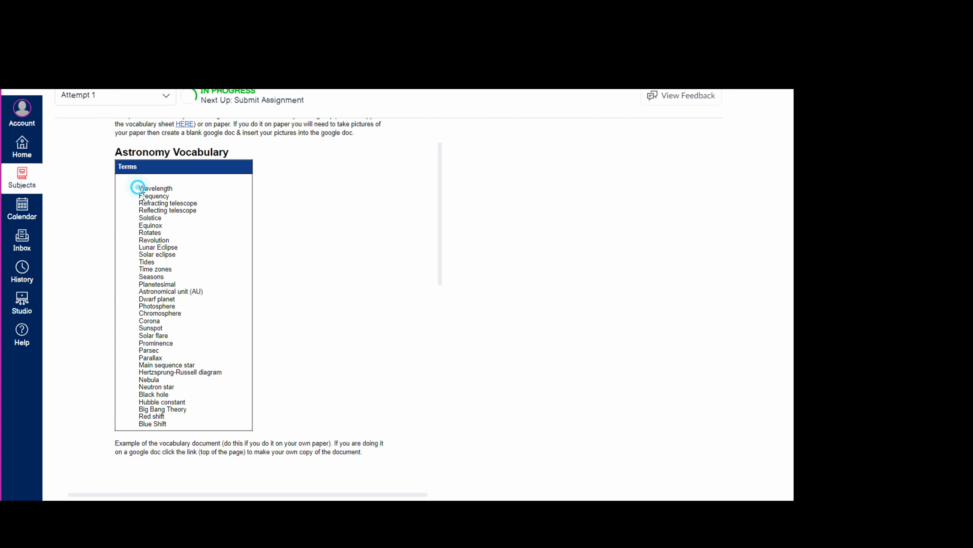
left_click_drag(138, 188, 222, 432)
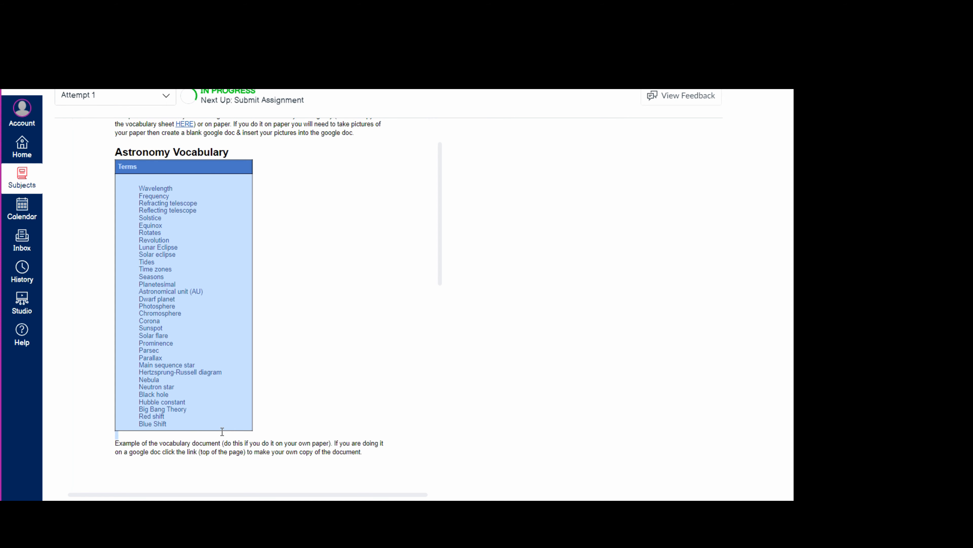
scroll("down", 3)
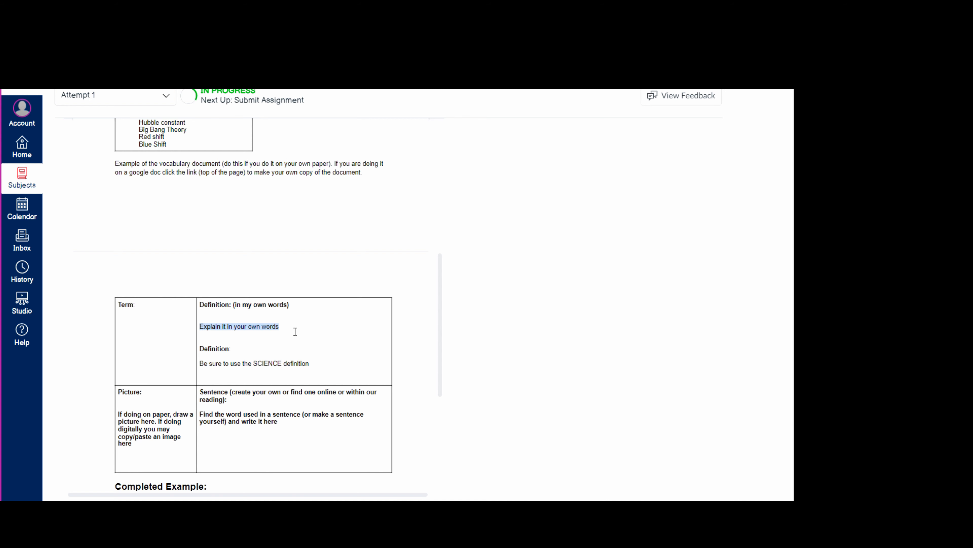
mouse_move(279, 355)
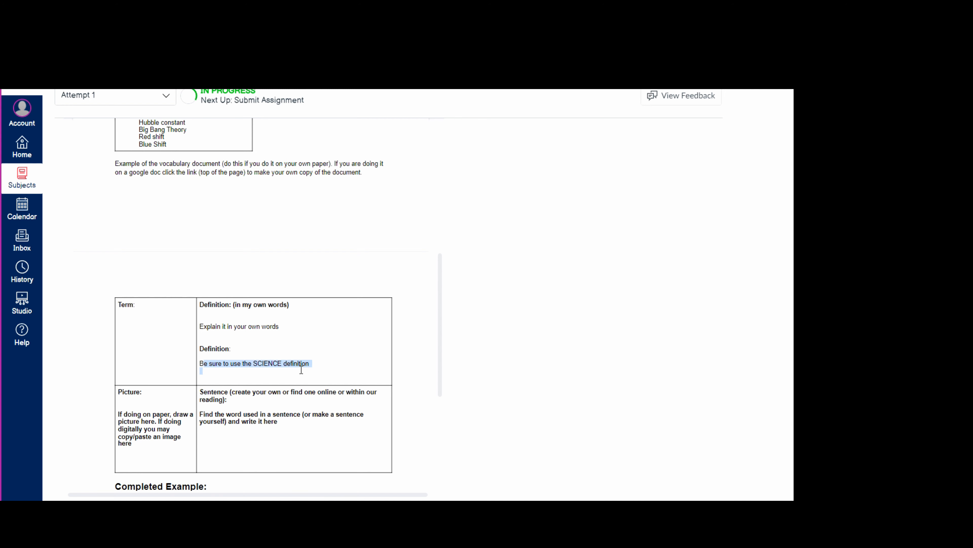
mouse_move(218, 403)
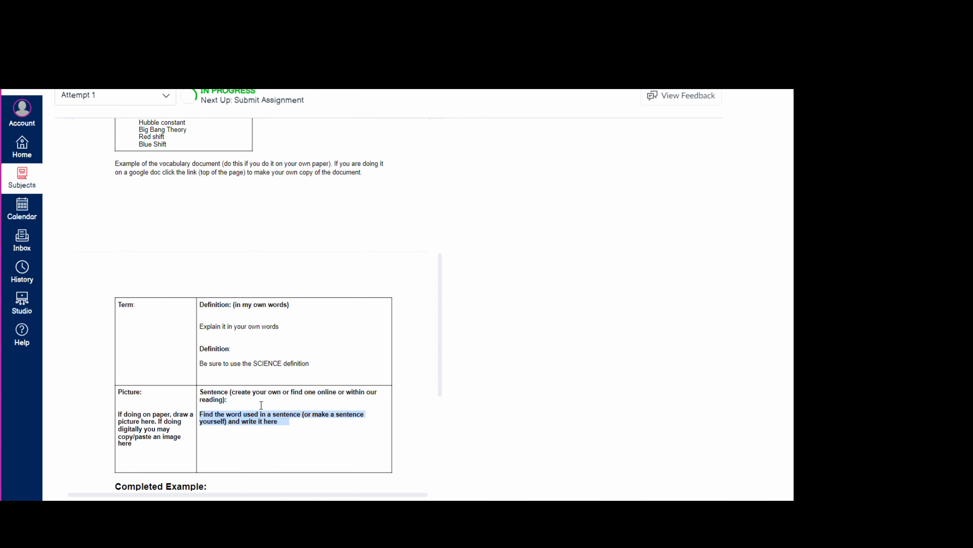
mouse_move(265, 405)
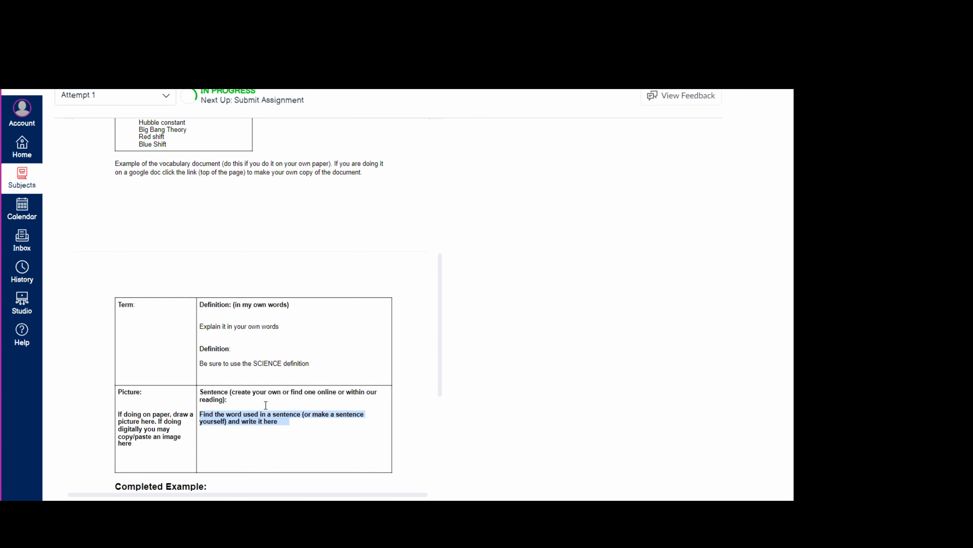
mouse_move(156, 444)
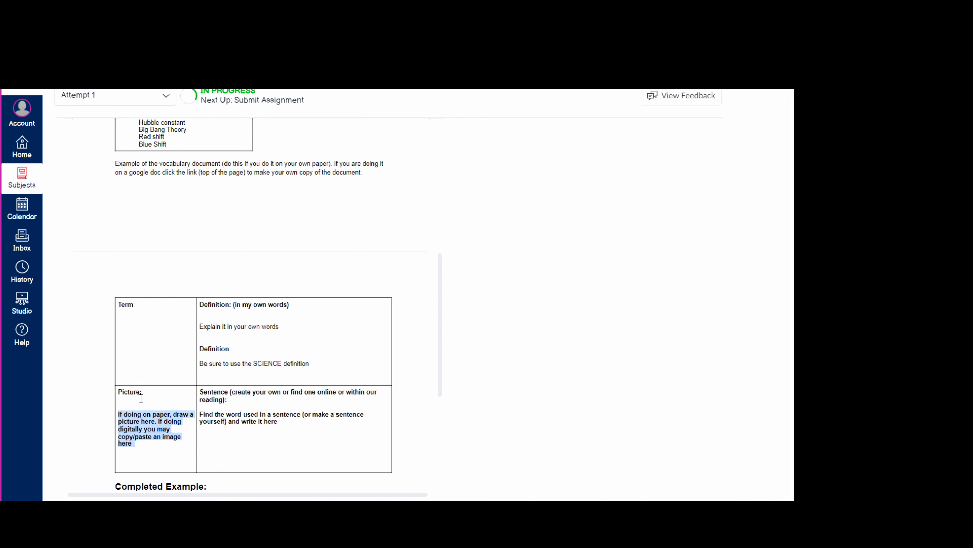
mouse_move(155, 321)
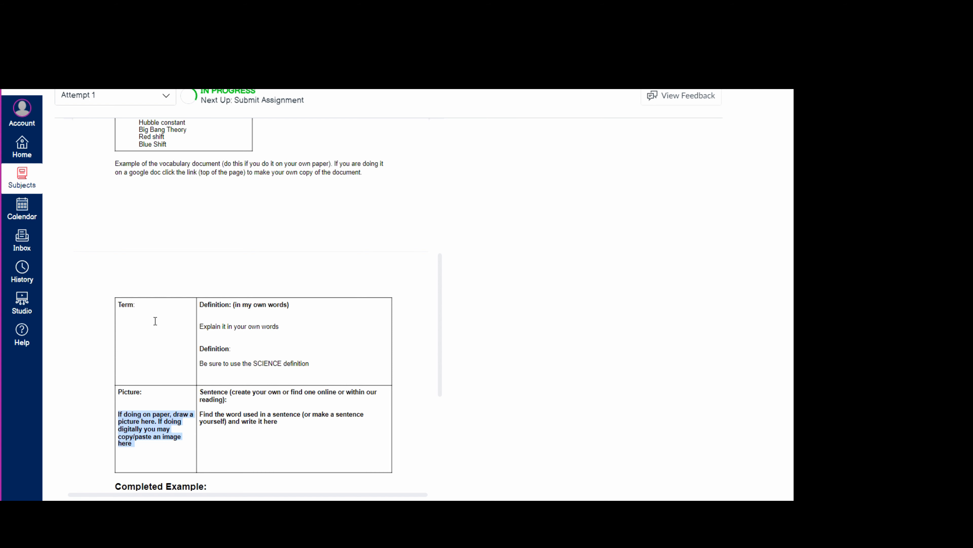
mouse_move(174, 396)
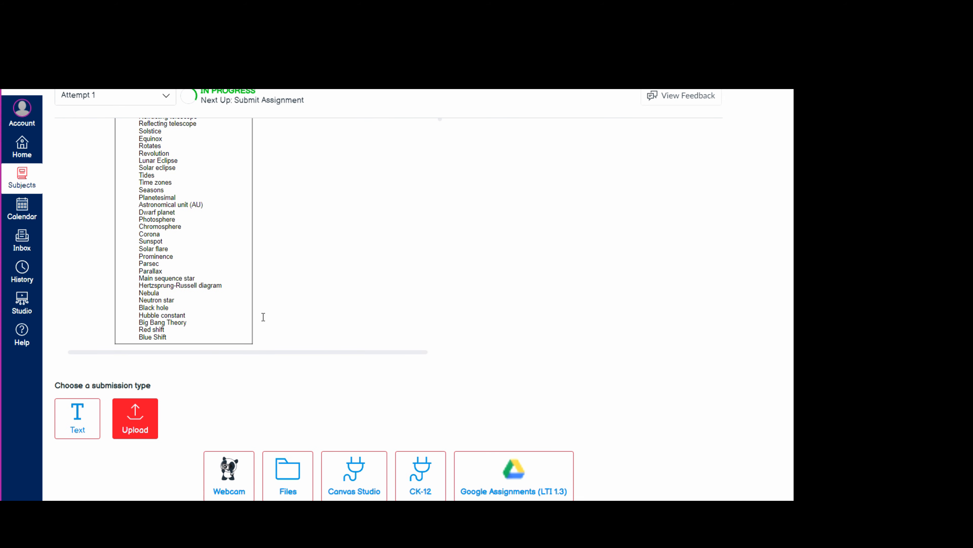
scroll("down", 3)
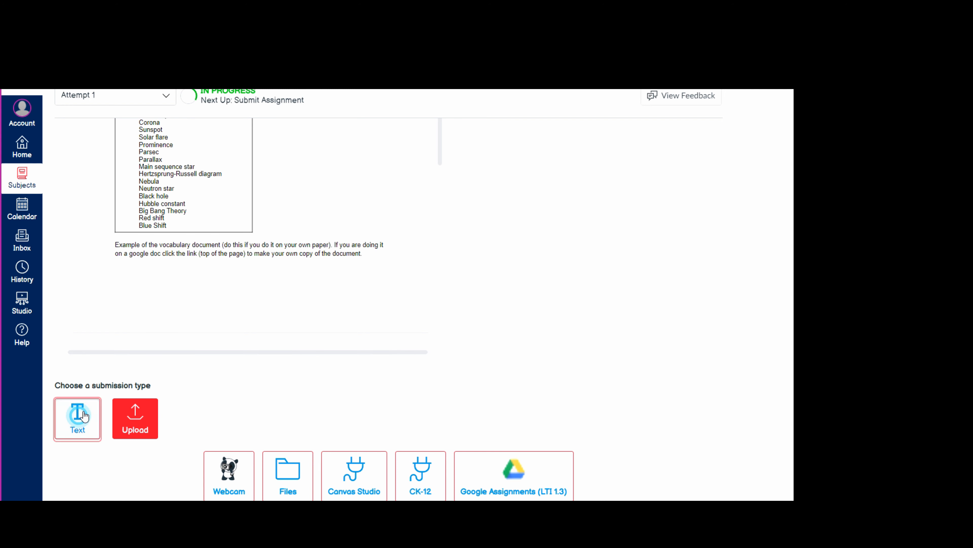
left_click(77, 418)
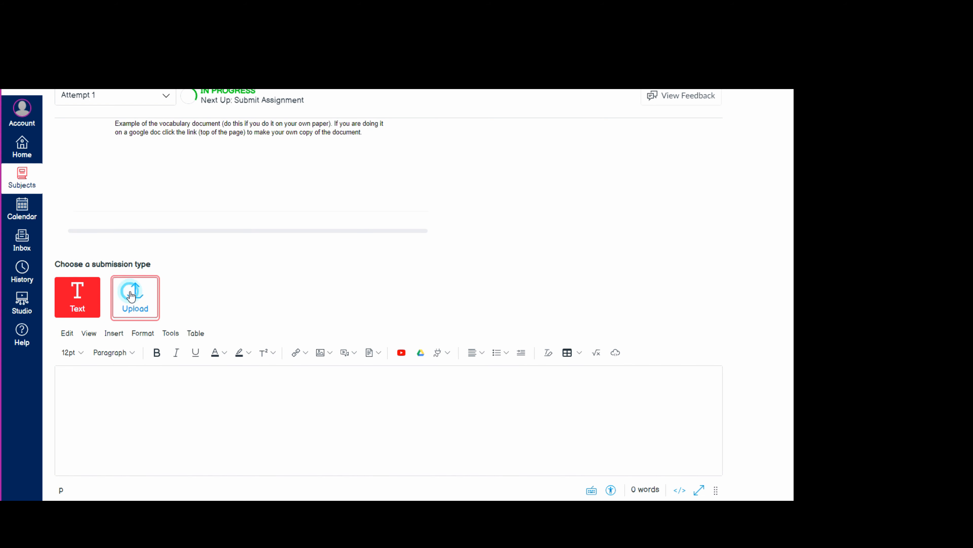
left_click(135, 297)
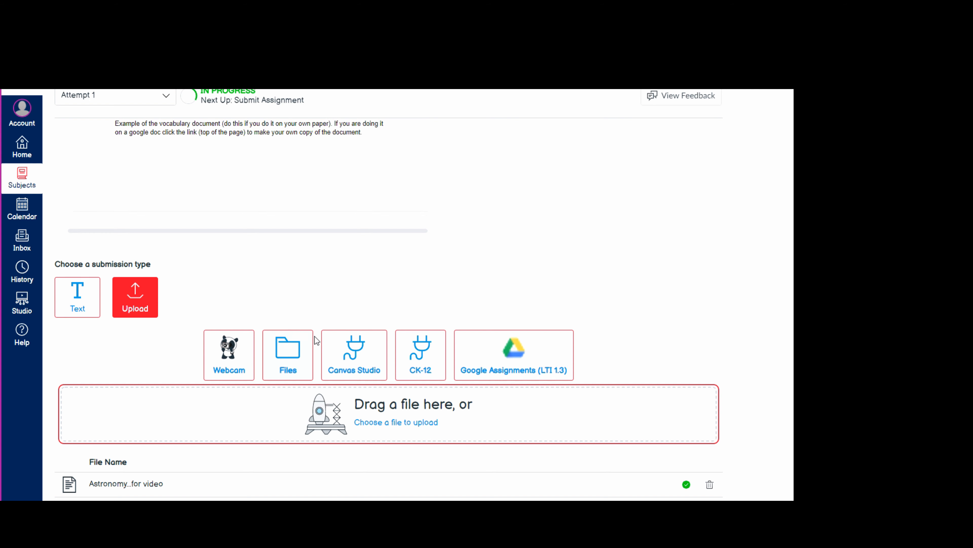
mouse_move(274, 312)
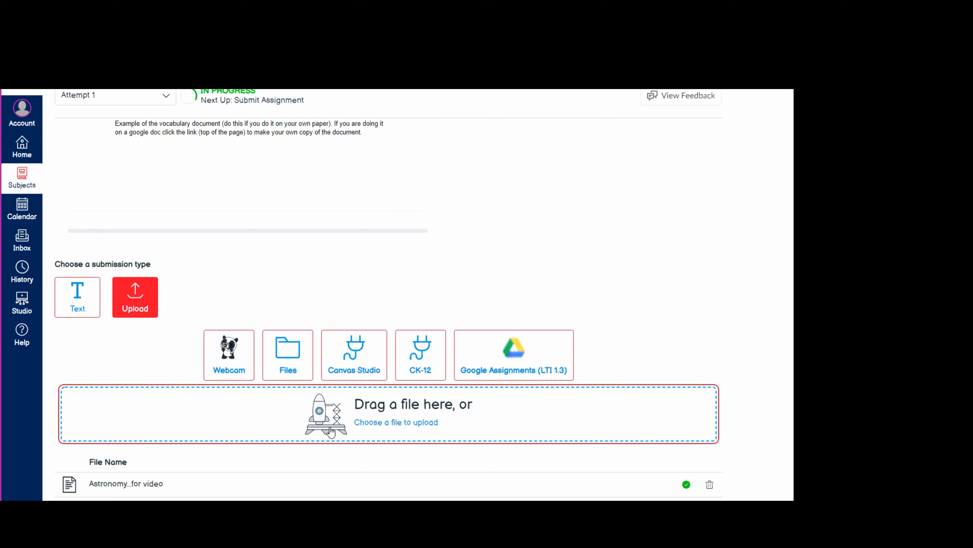
scroll("down", 3)
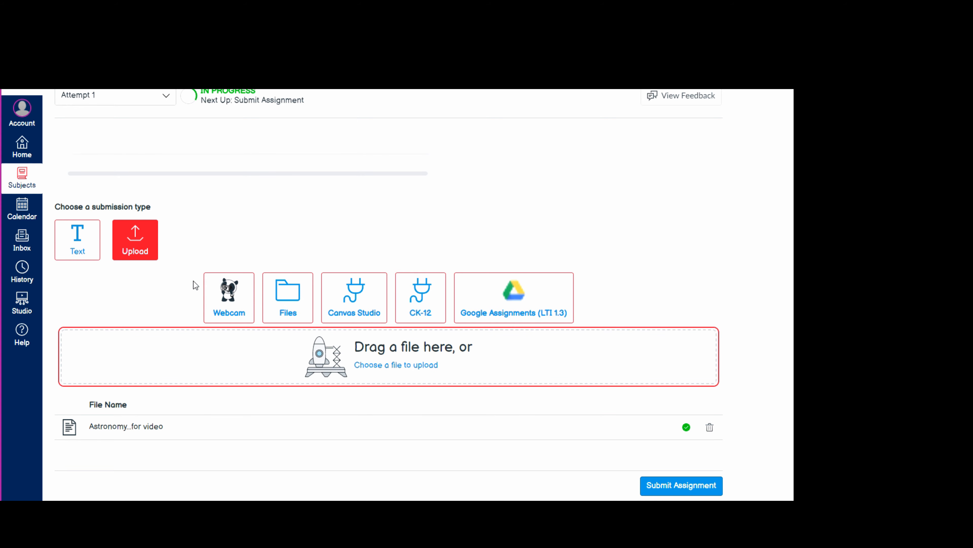
mouse_move(330, 315)
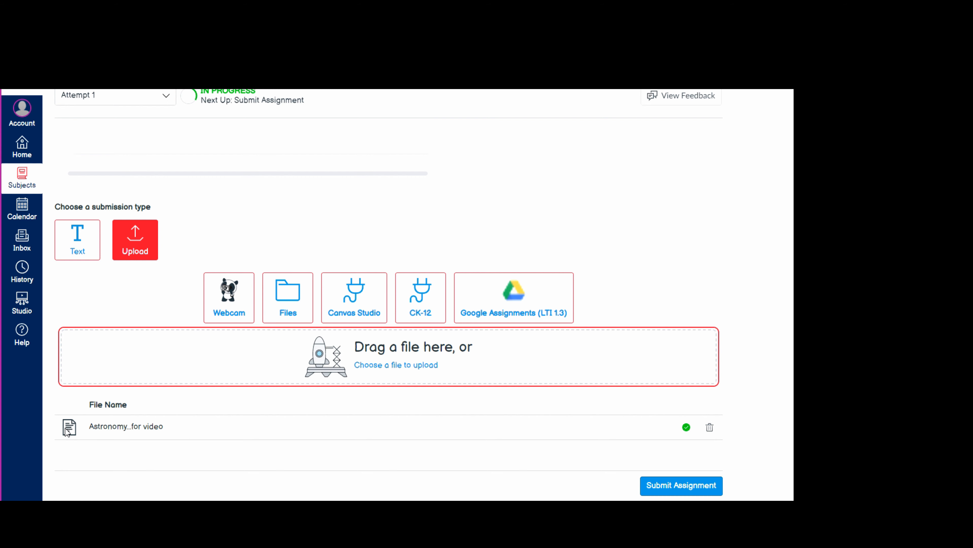
mouse_move(539, 303)
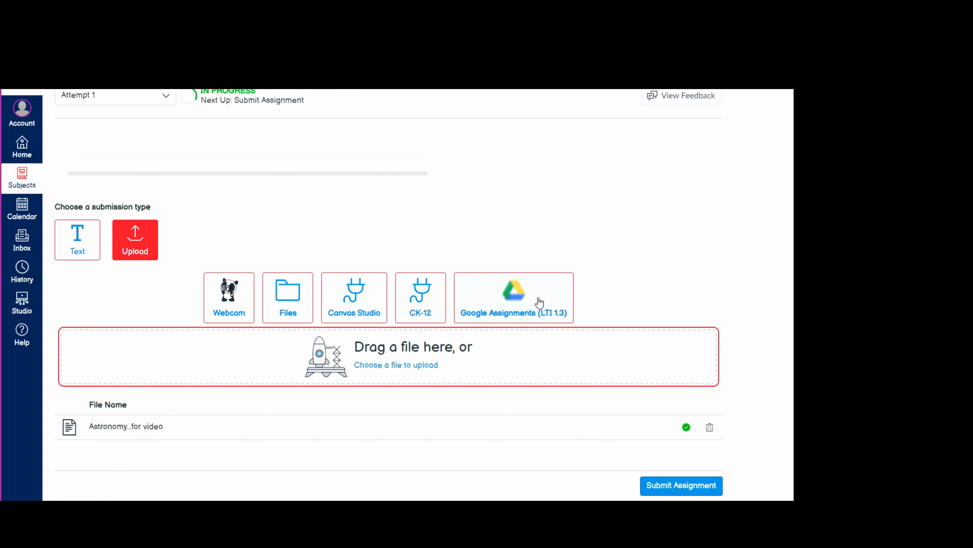
left_click(513, 296)
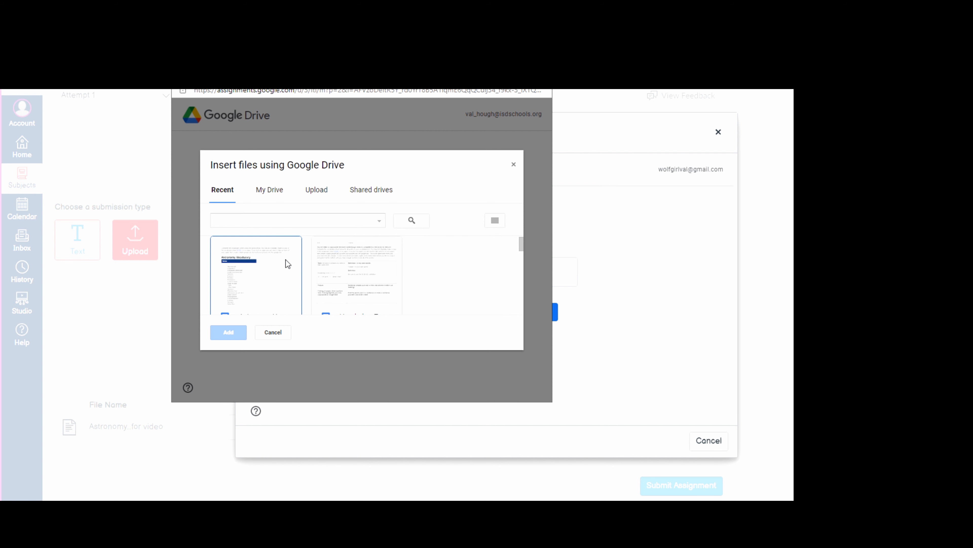
mouse_move(287, 278)
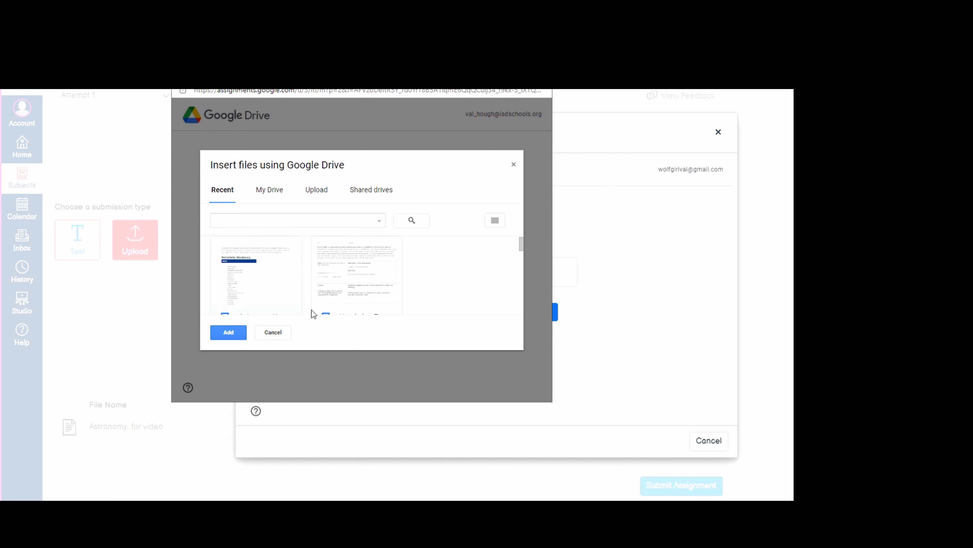
left_click(228, 333)
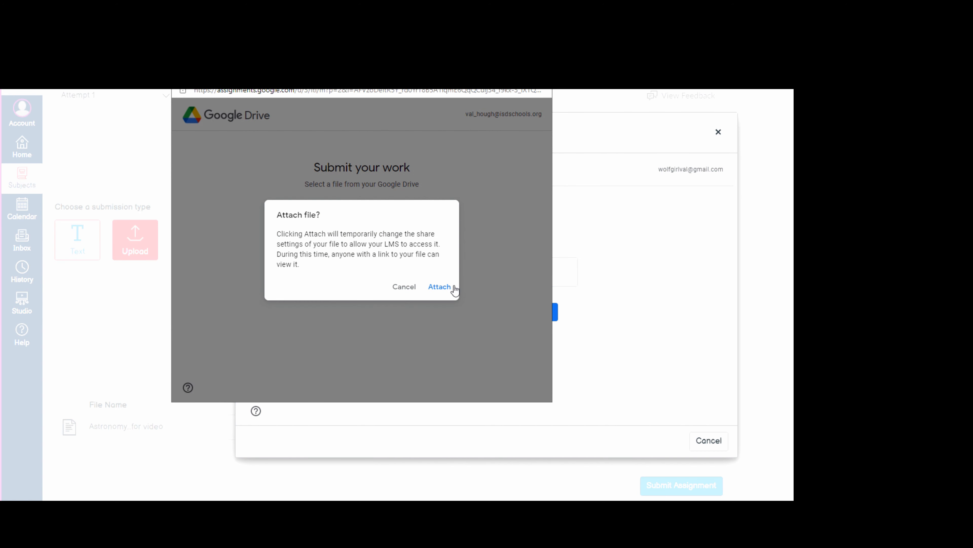
left_click(440, 286)
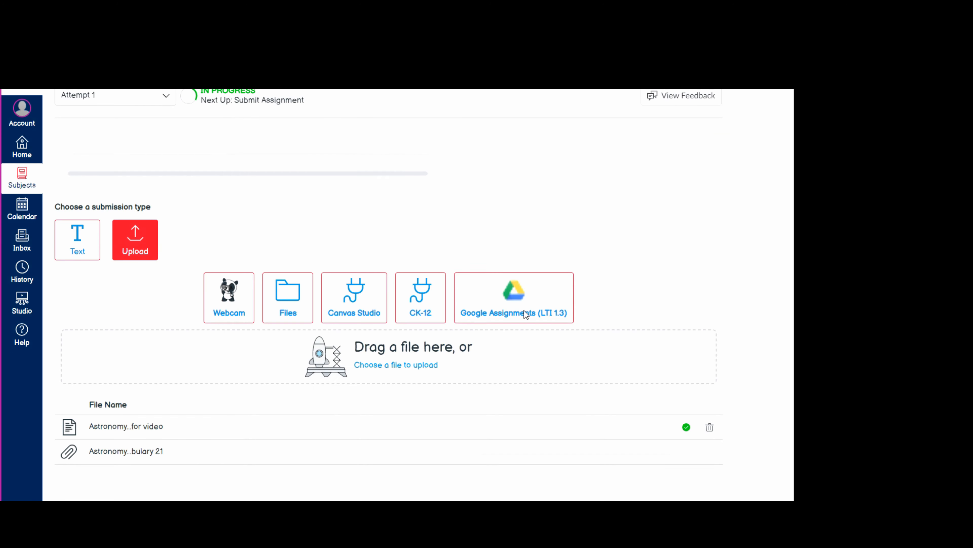
left_click(513, 297)
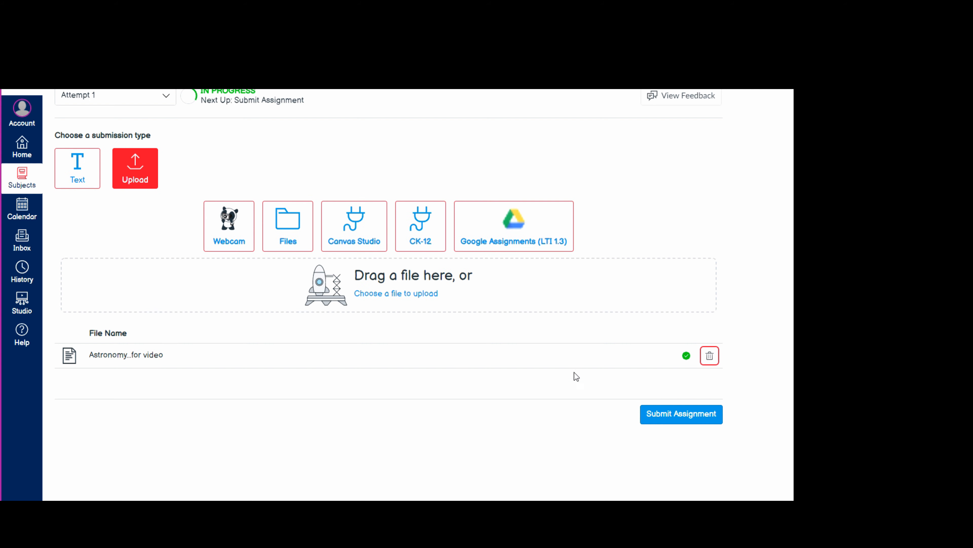
mouse_move(592, 381)
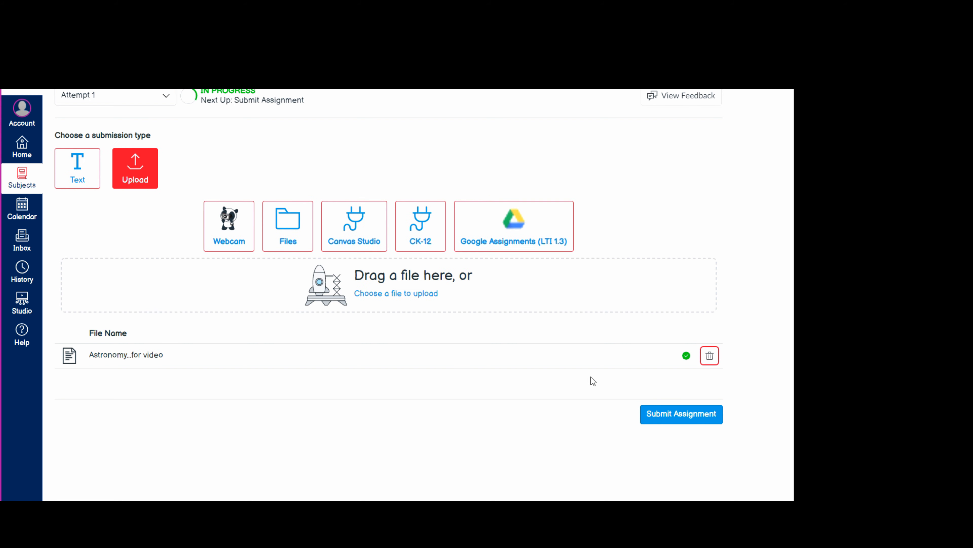
- Highlight the terms list and reach the lesson's blank four-box template for the 37 terms
left_click(710, 356)
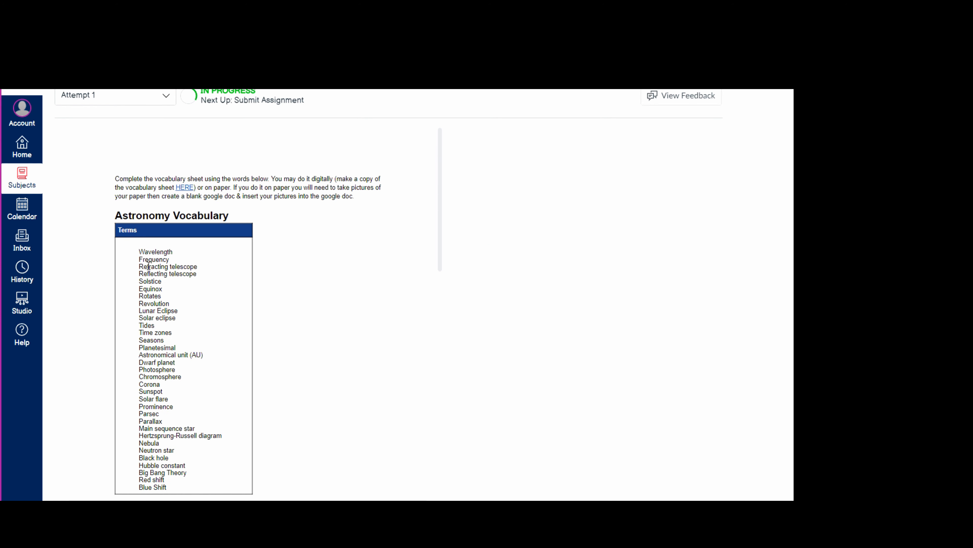
left_click_drag(155, 251, 152, 487)
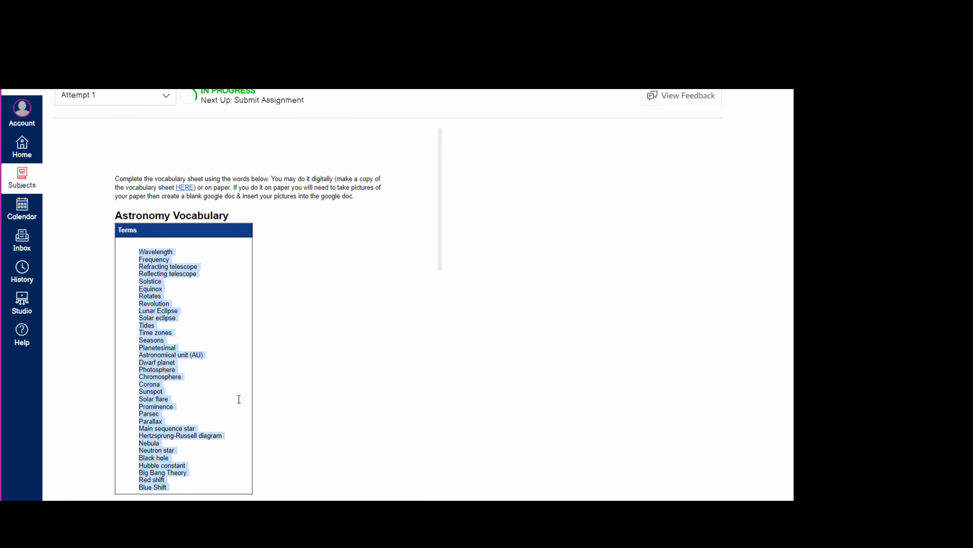
scroll("down", 3)
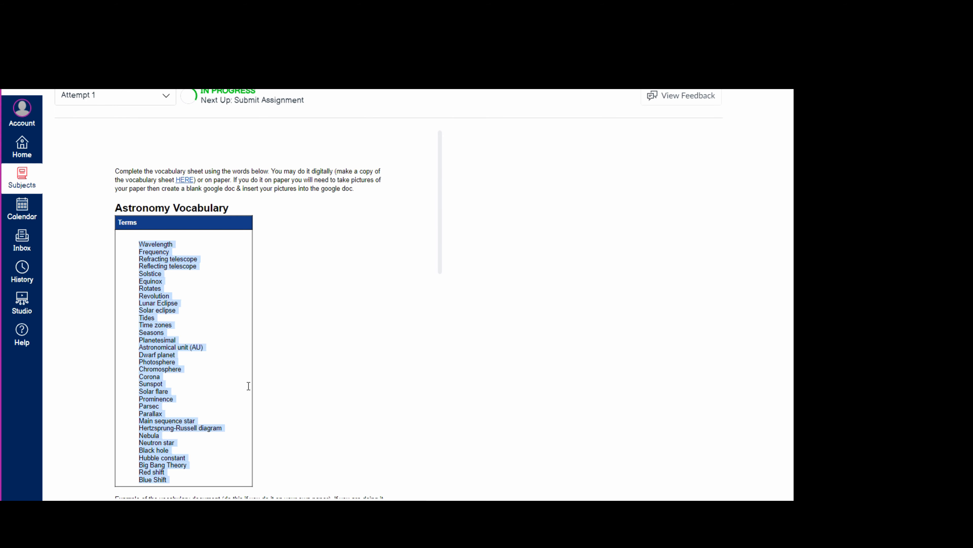
scroll("down", 3)
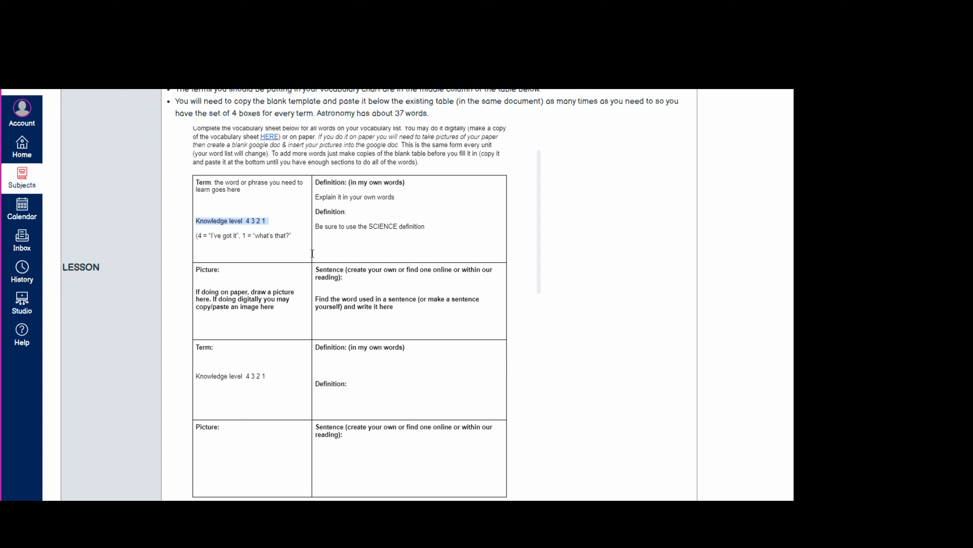
scroll("down", 3)
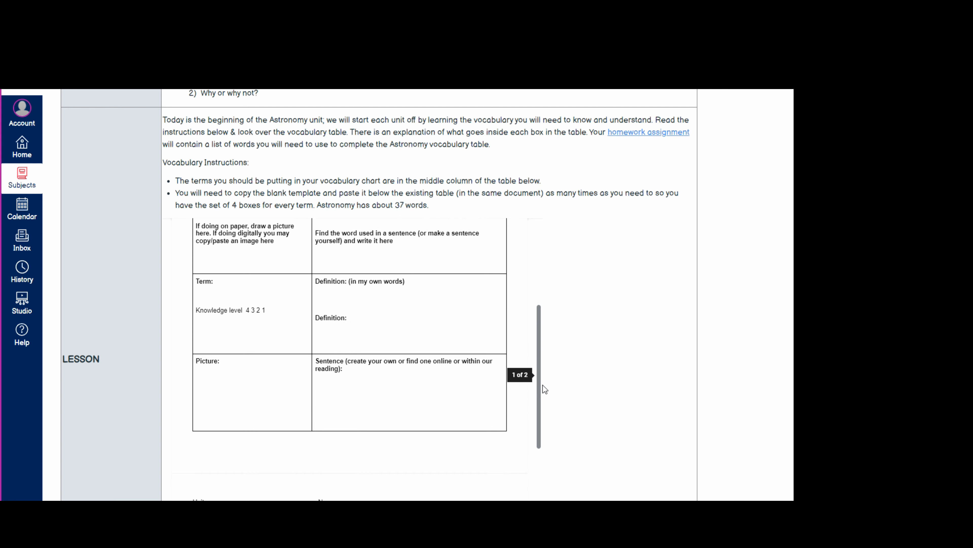
scroll("down", 3)
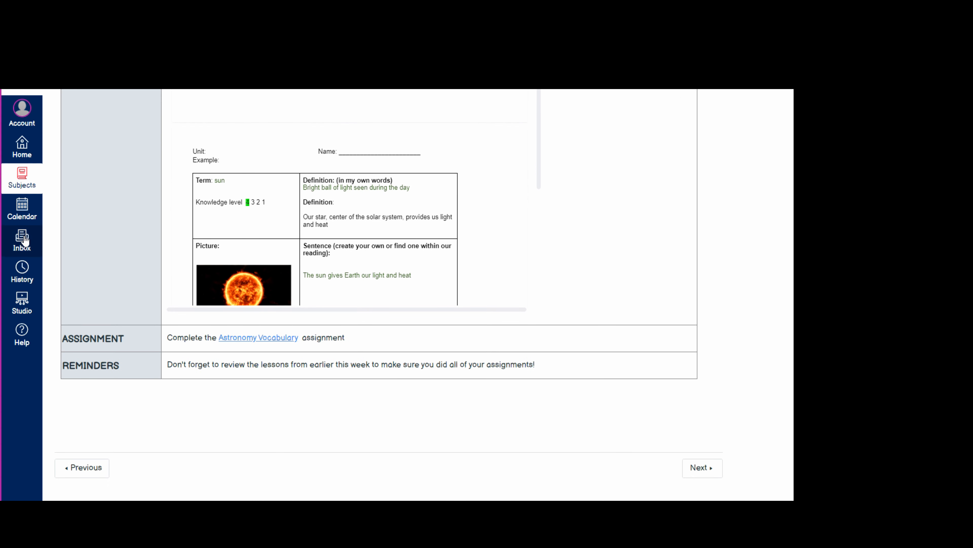
mouse_move(323, 365)
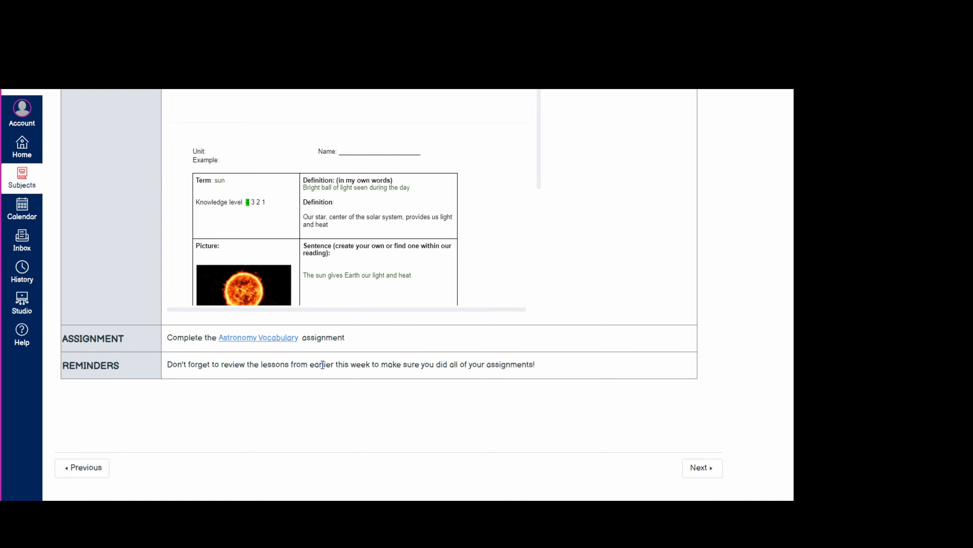
mouse_move(352, 392)
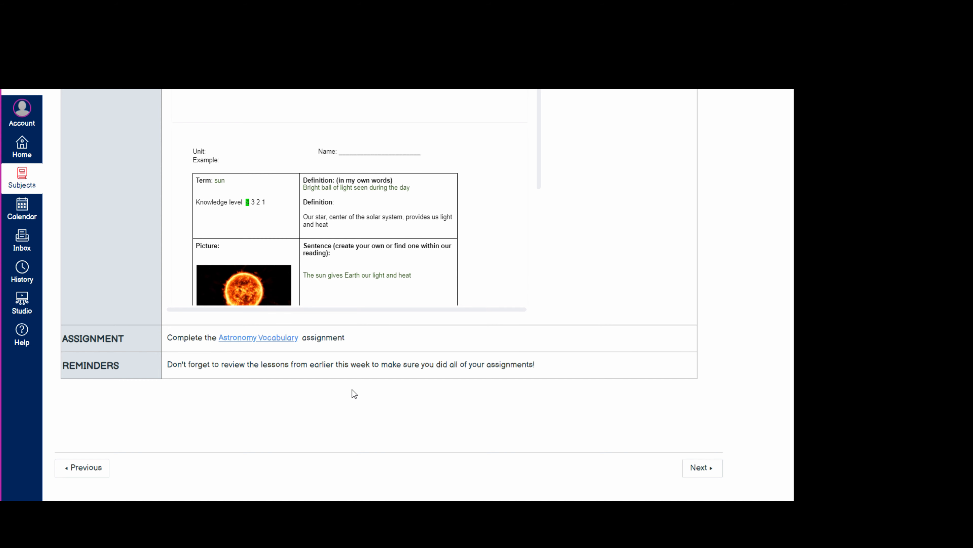
mouse_move(401, 344)
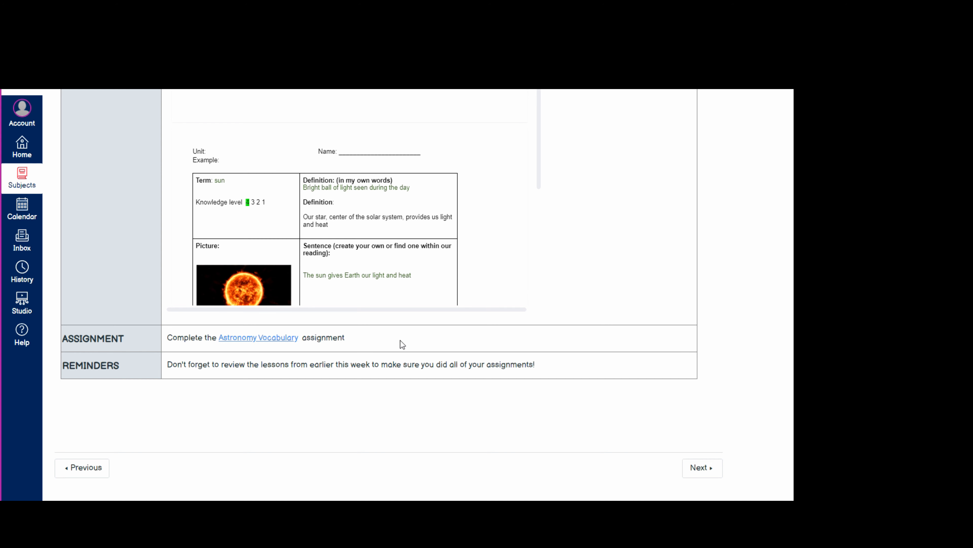